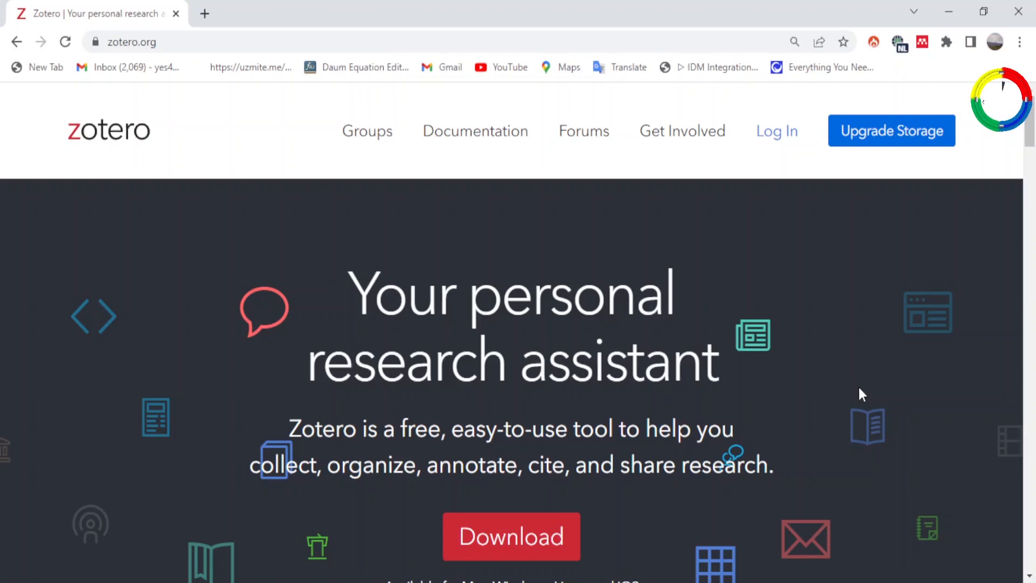
- Download the Zotero 6 for Windows installer (Zotero-6.0.26_setup) from zotero.org
scroll(down, 3)
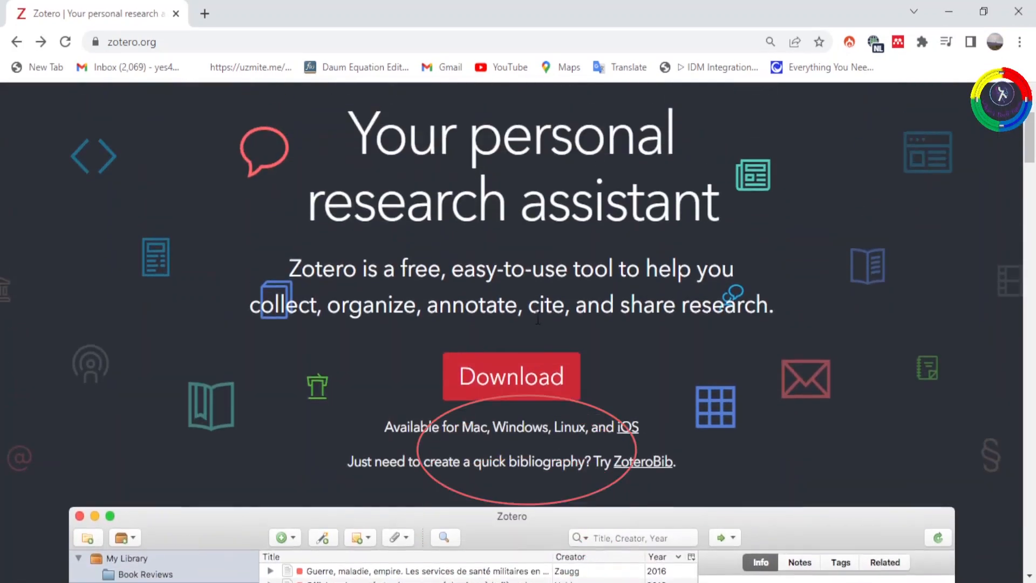
click(512, 376)
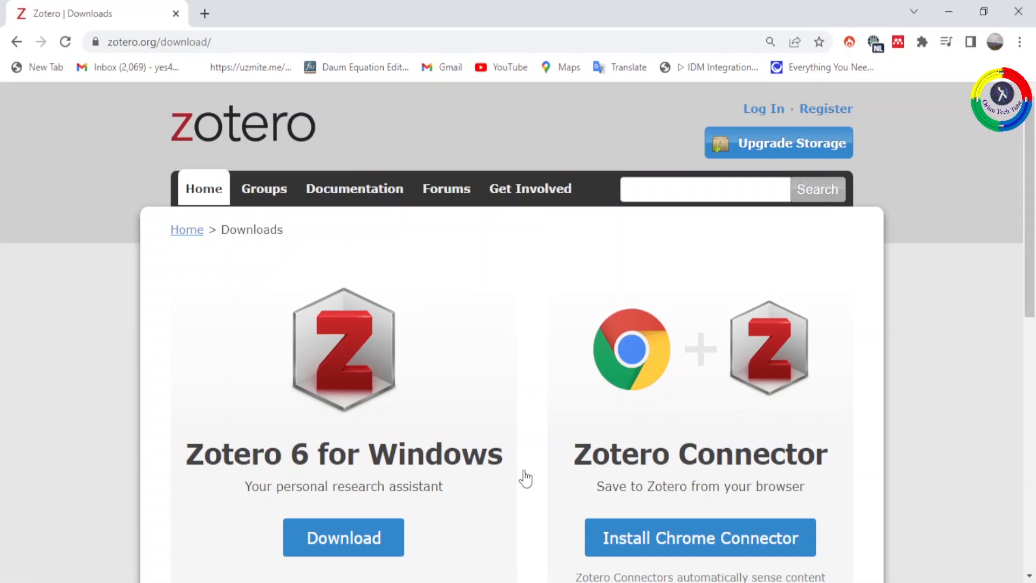
scroll(down, 3)
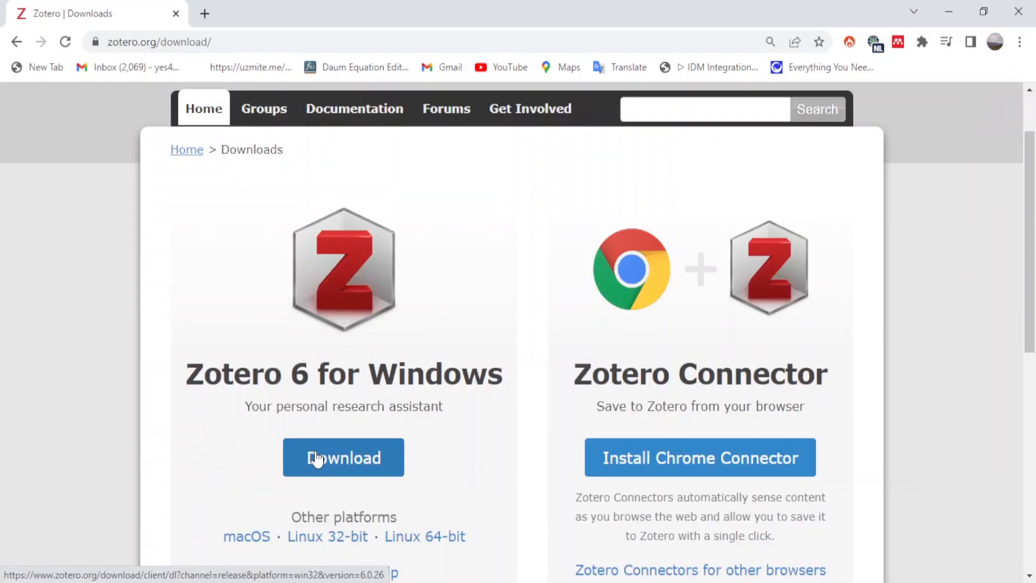
click(343, 457)
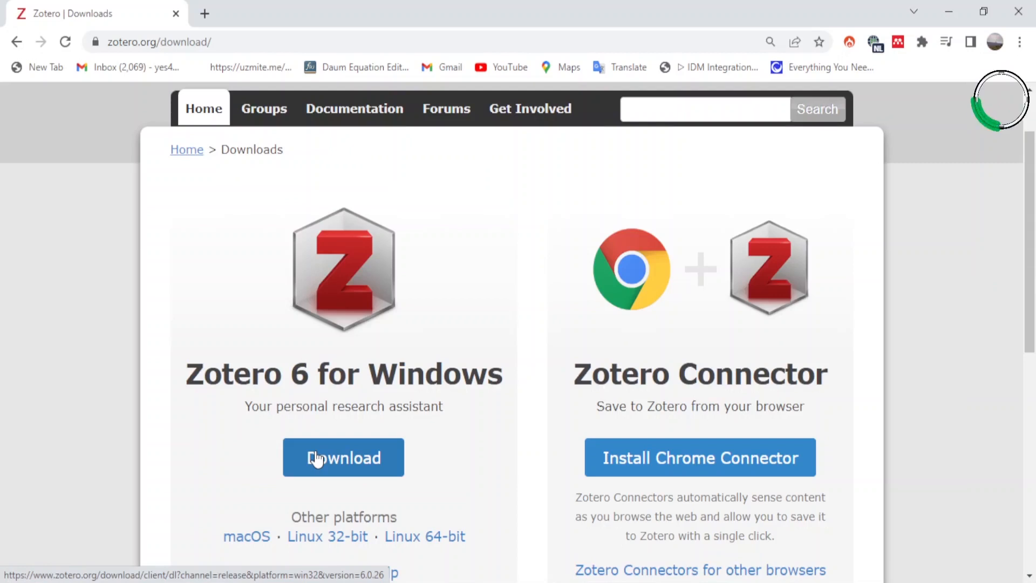
scroll(down, 3)
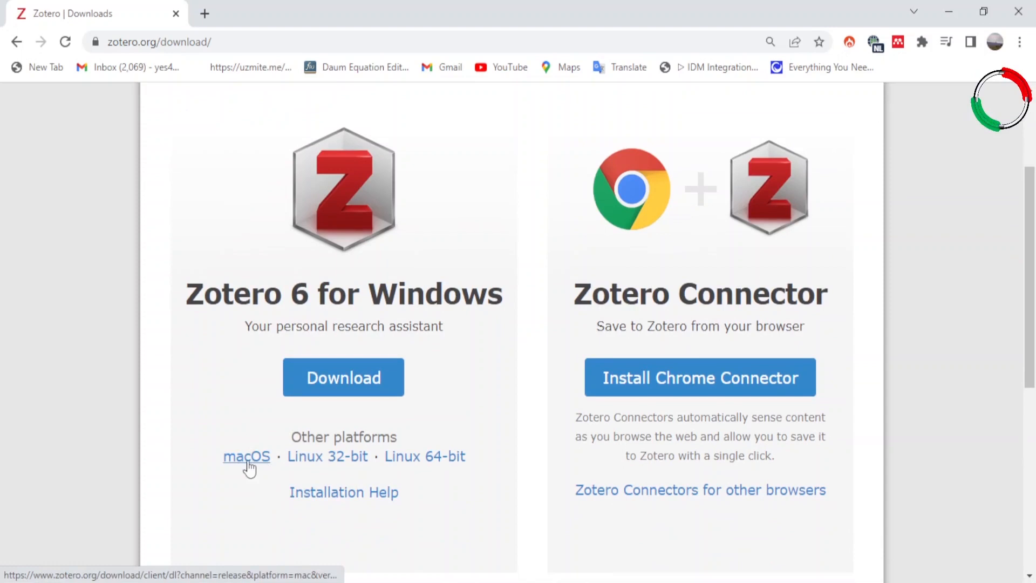
mouse_move(425, 469)
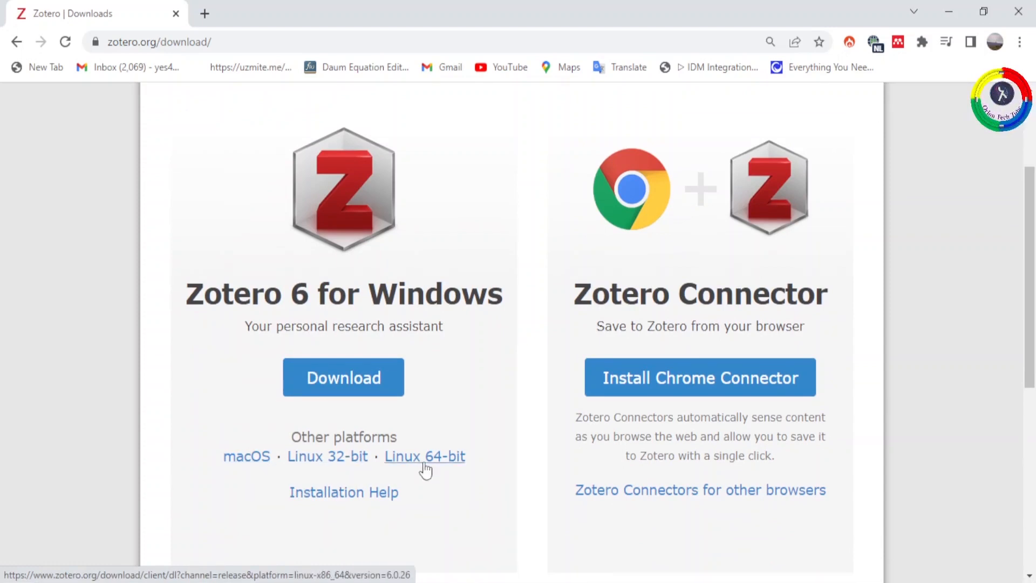
mouse_move(354, 428)
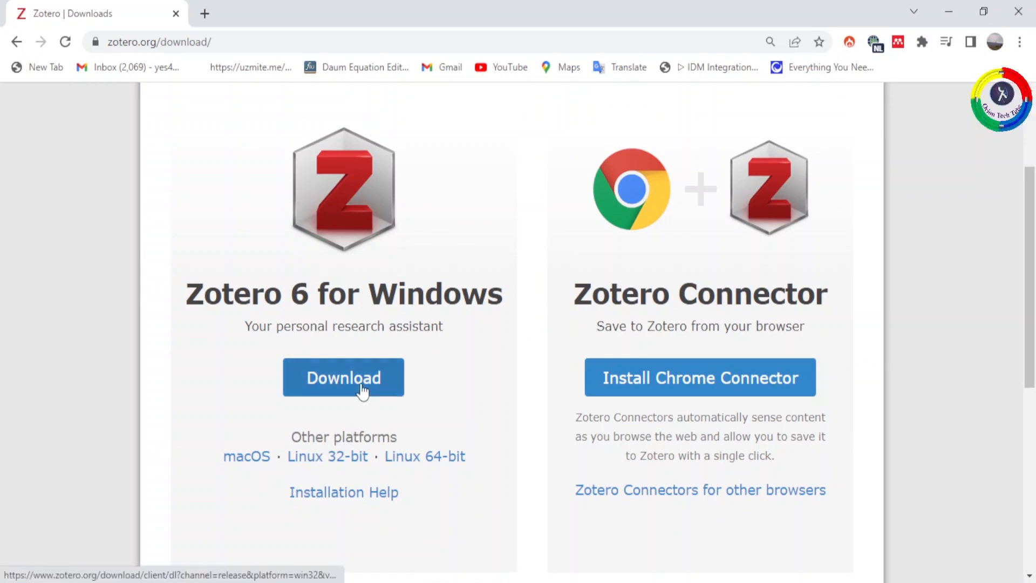
click(346, 389)
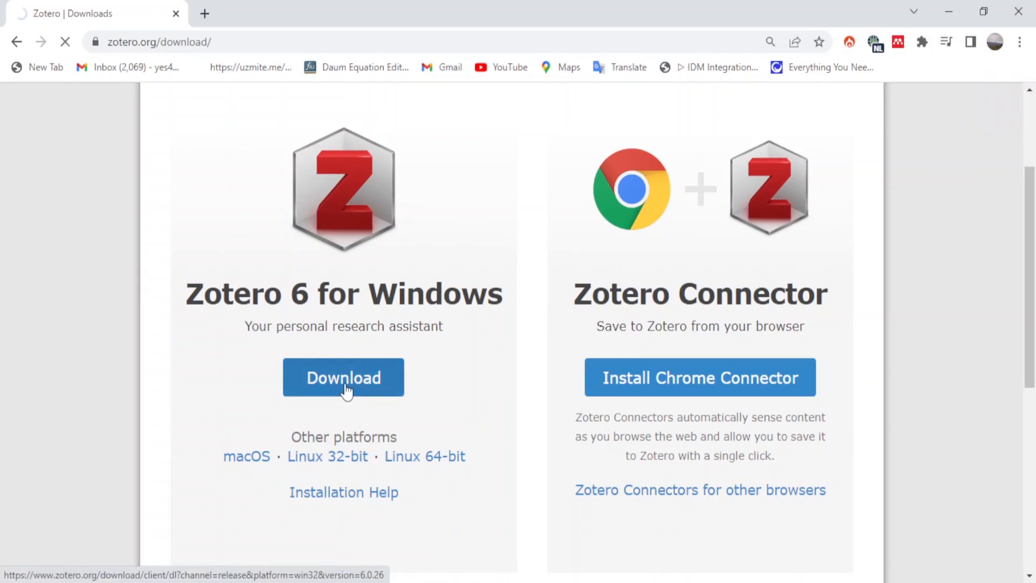
click(343, 378)
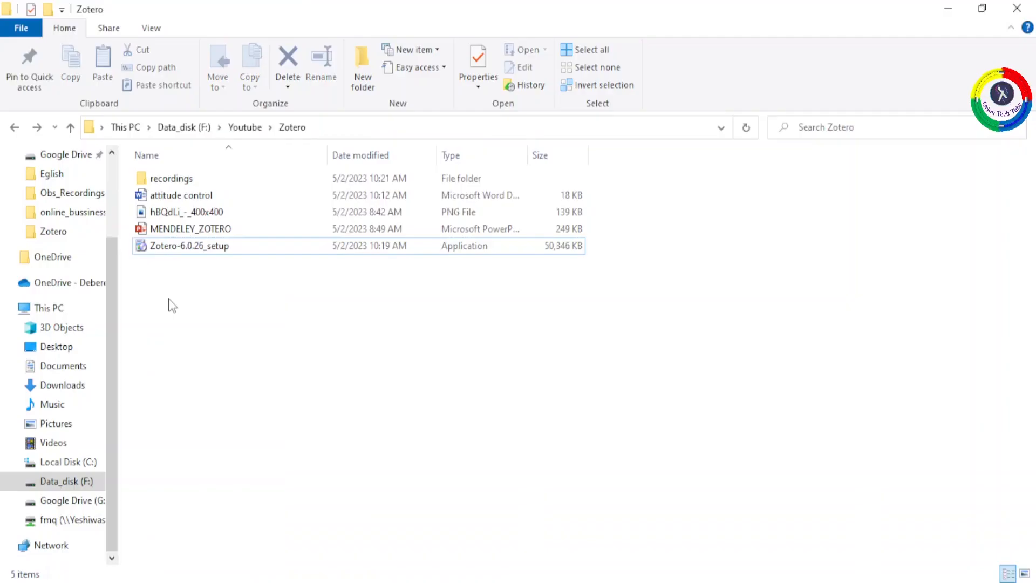
mouse_move(103, 342)
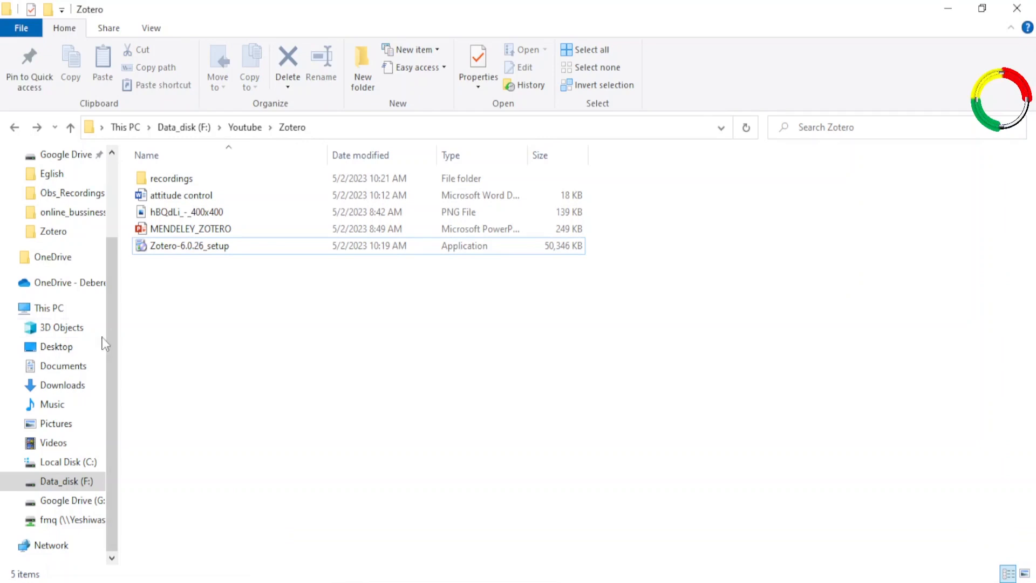
- Run Zotero-6.0.26_setup, install to C:\Program Files (x86)\Zotero and launch Zotero
right_click(190, 246)
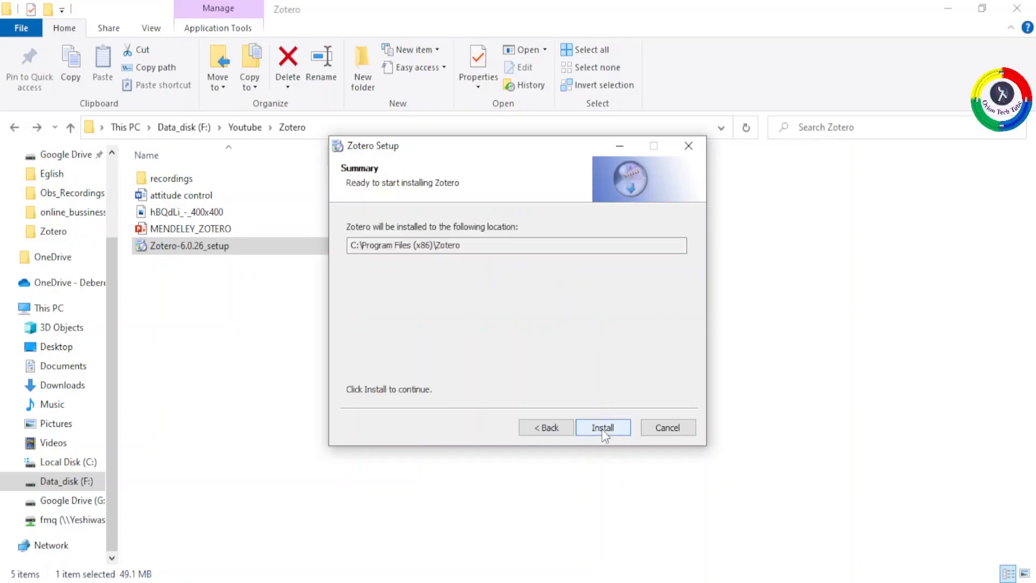
click(603, 428)
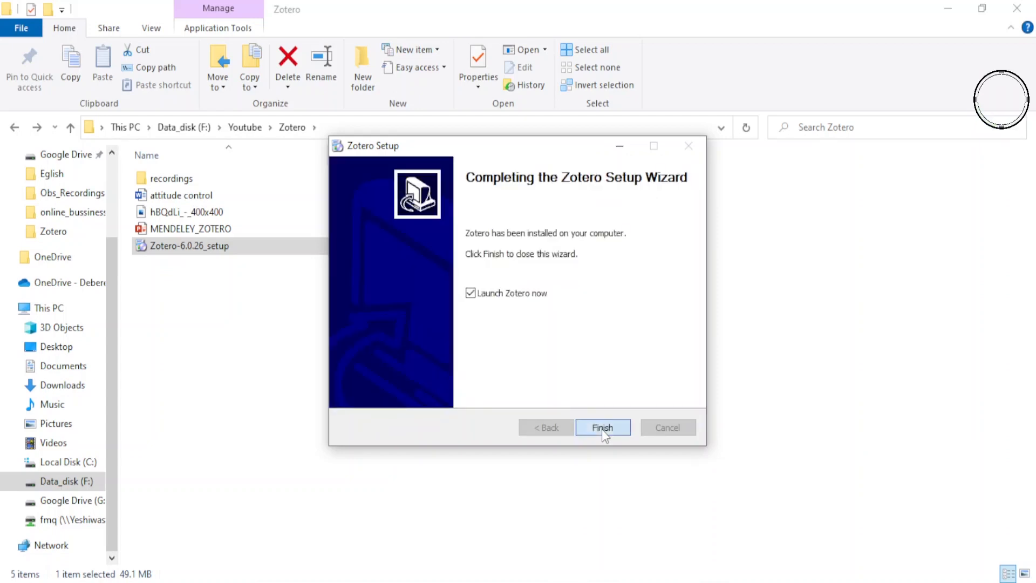
click(603, 428)
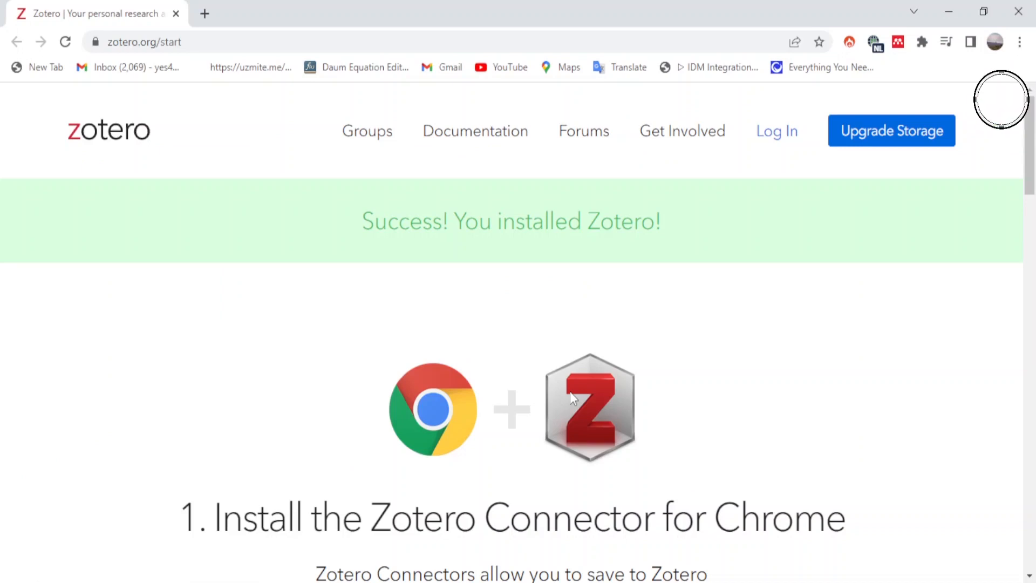
- Add the Zotero Connector to Chrome and confirm it is among installed extensions
scroll(down, 3)
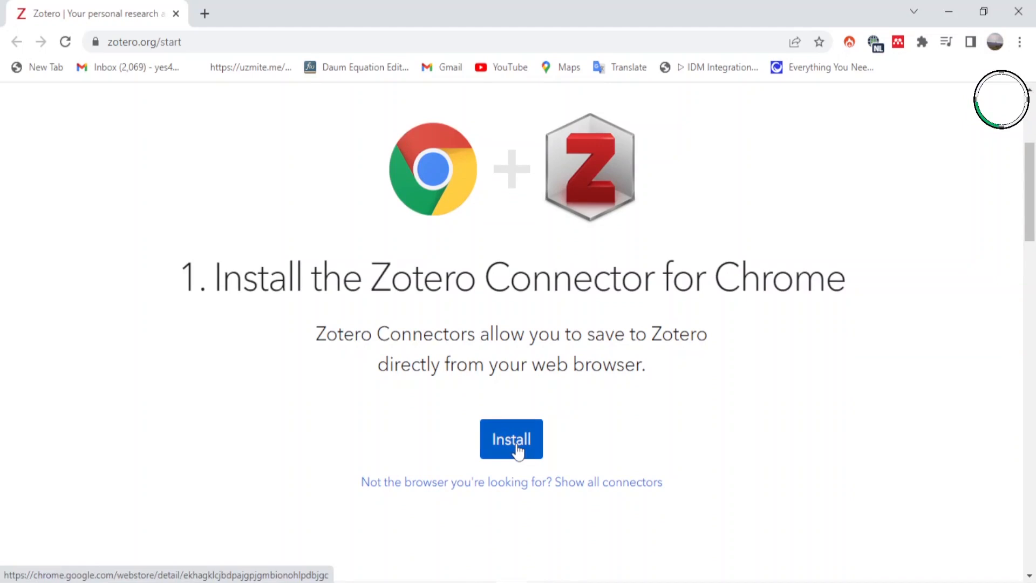
click(511, 439)
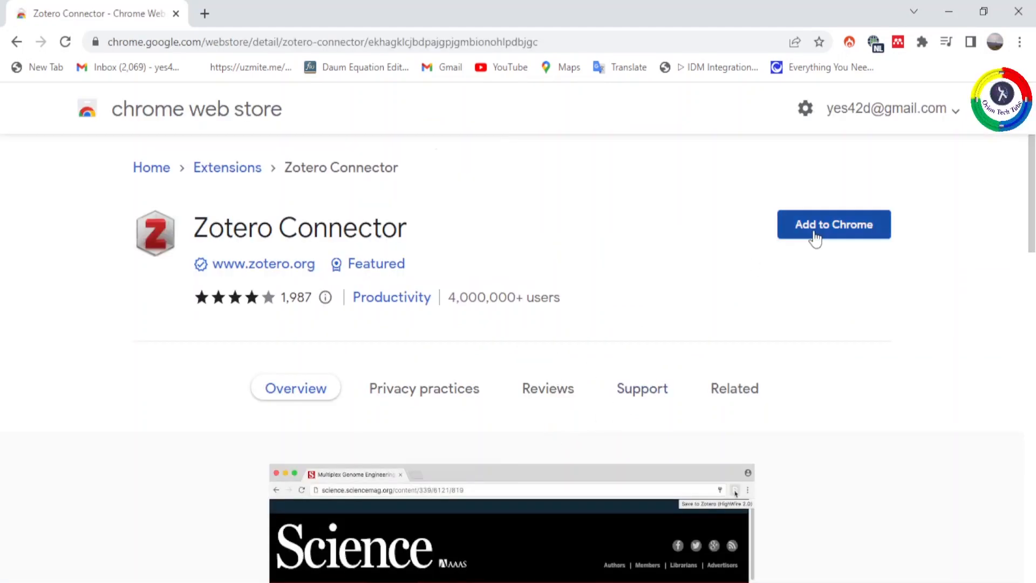
click(834, 224)
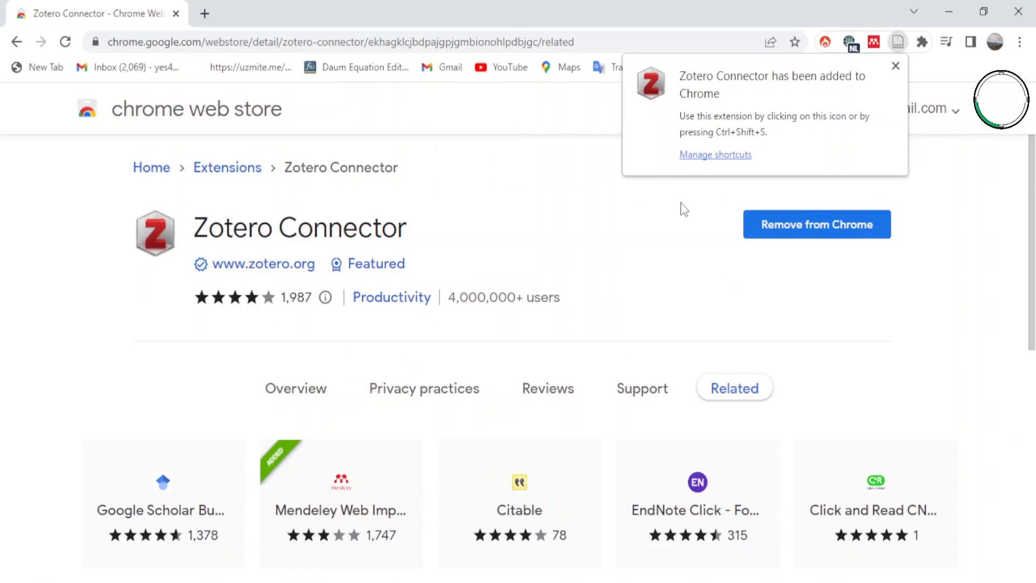
click(923, 42)
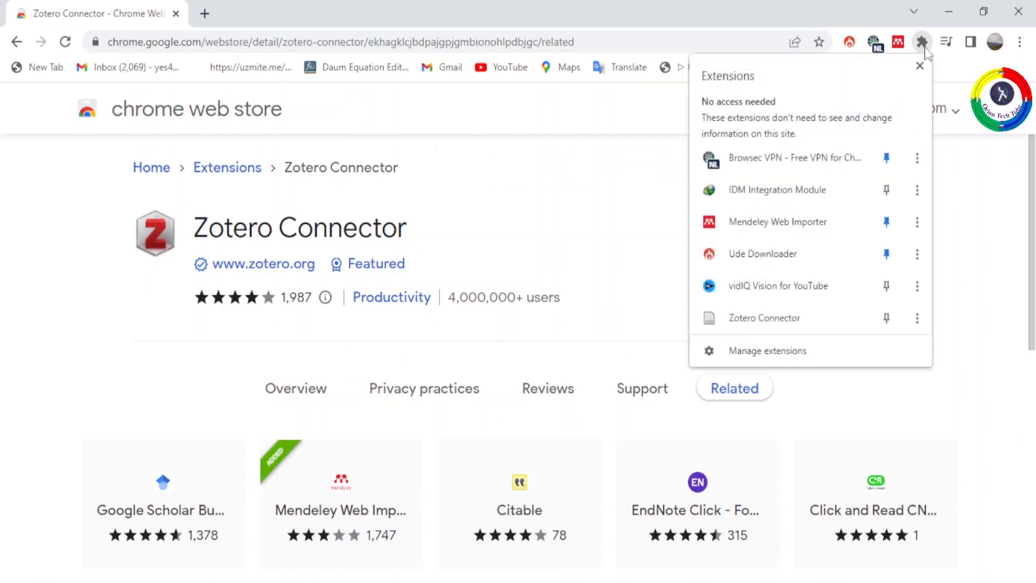
mouse_move(866, 325)
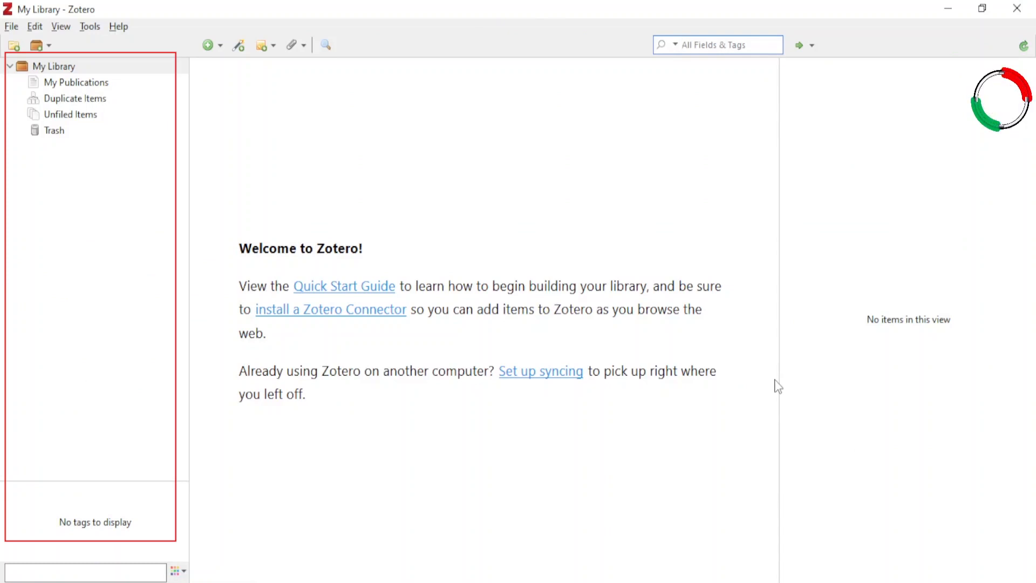
- View My Publications, Duplicate Items and then Trash in the empty library
click(76, 82)
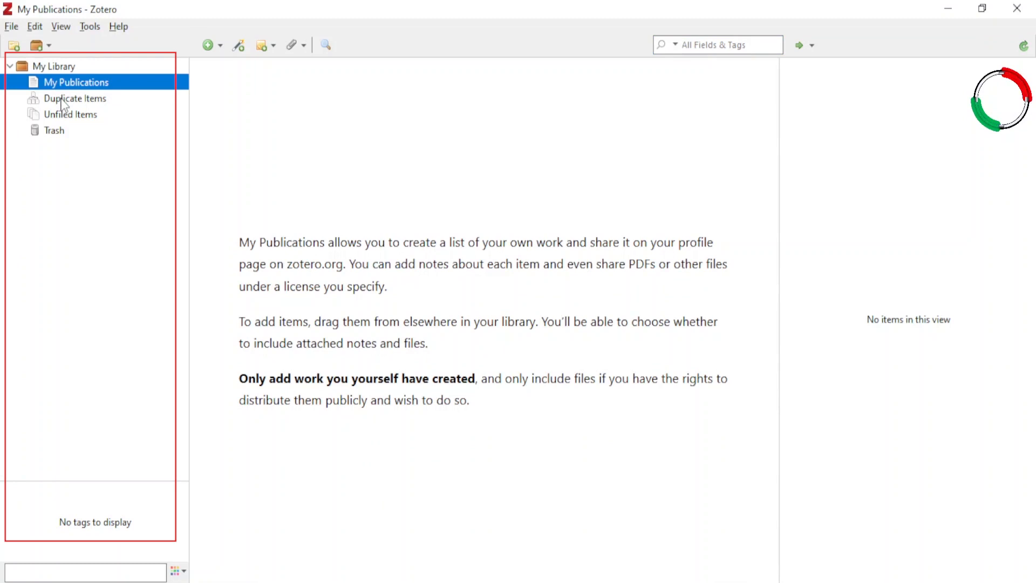
click(76, 98)
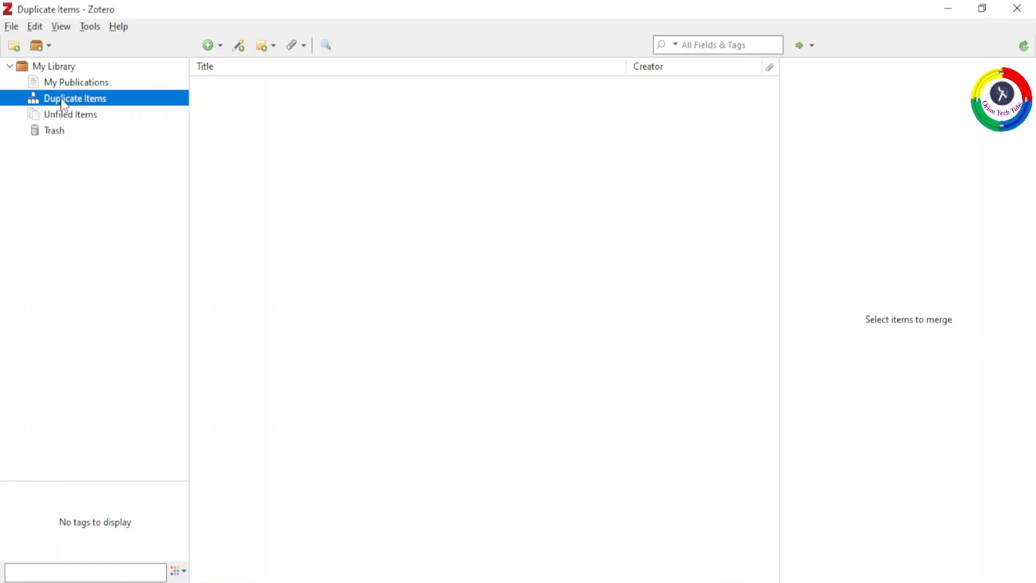
mouse_move(58, 142)
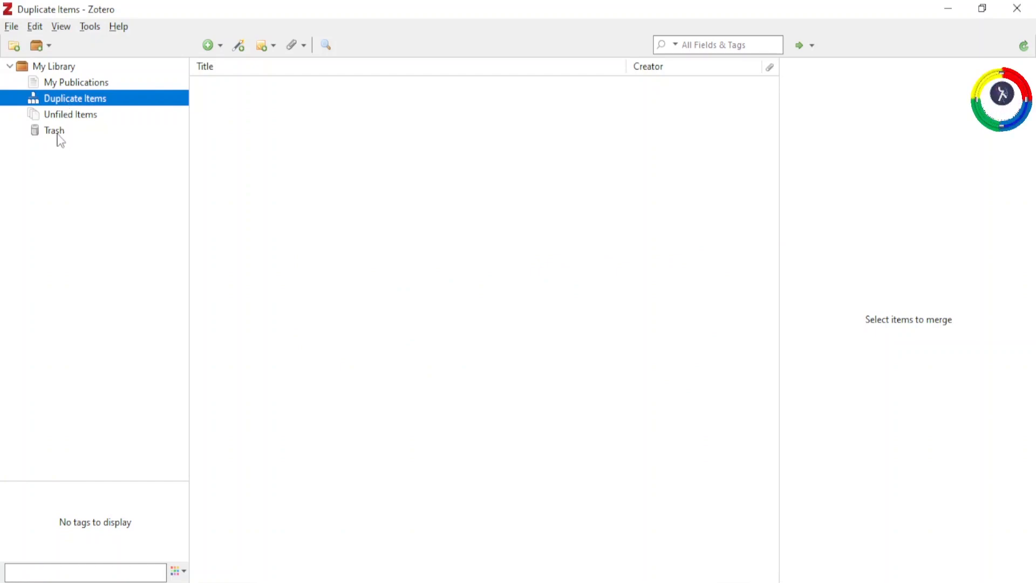
click(54, 130)
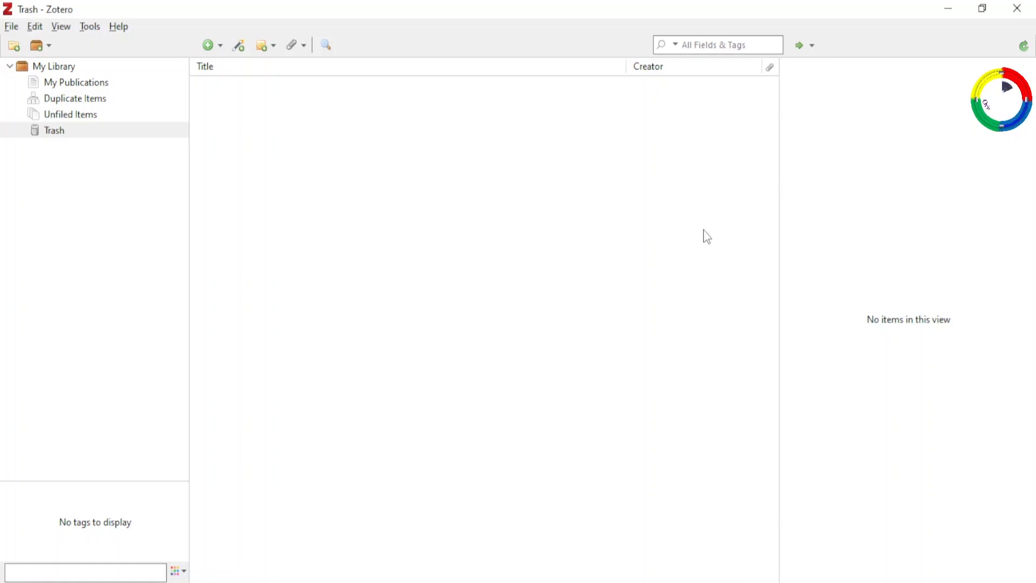
mouse_move(496, 364)
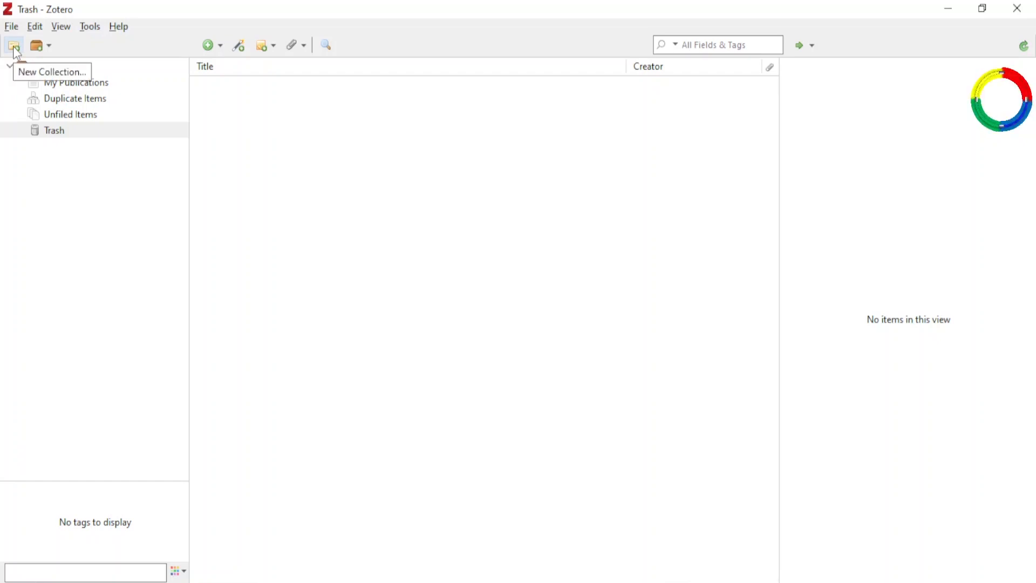
- Create a new Zotero collection named 'My_Ref'
click(14, 45)
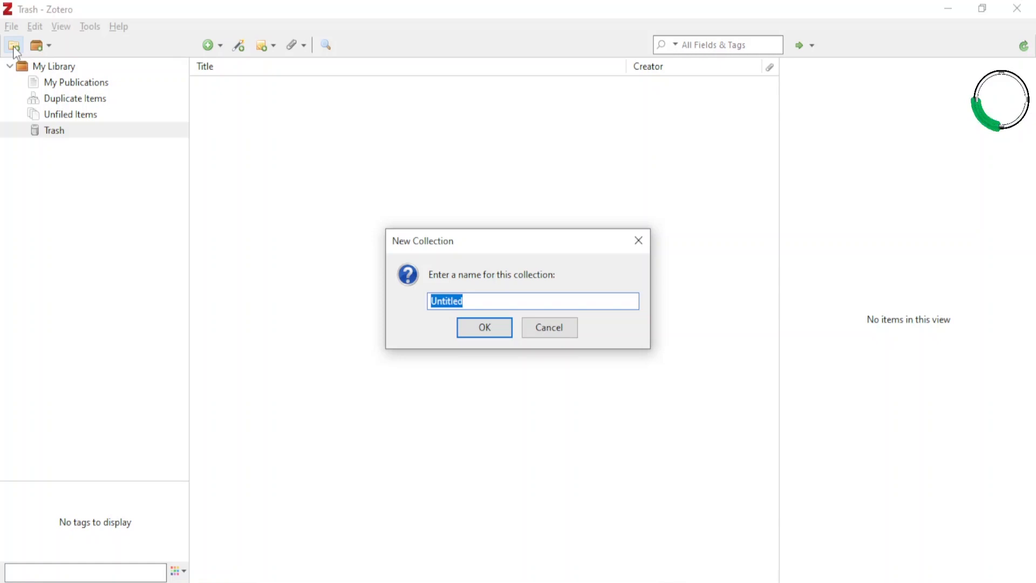
text(My_Ref)
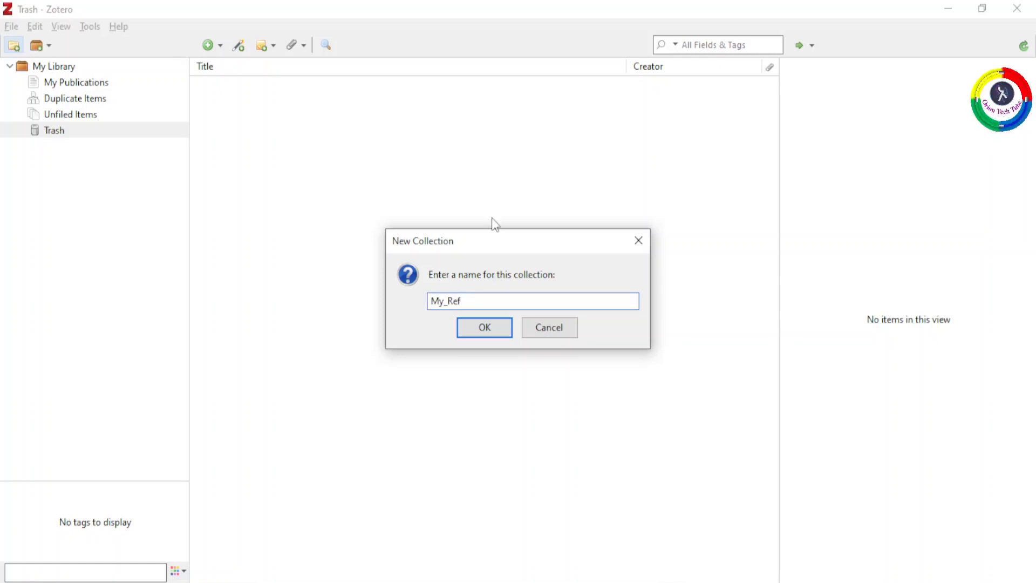
click(484, 328)
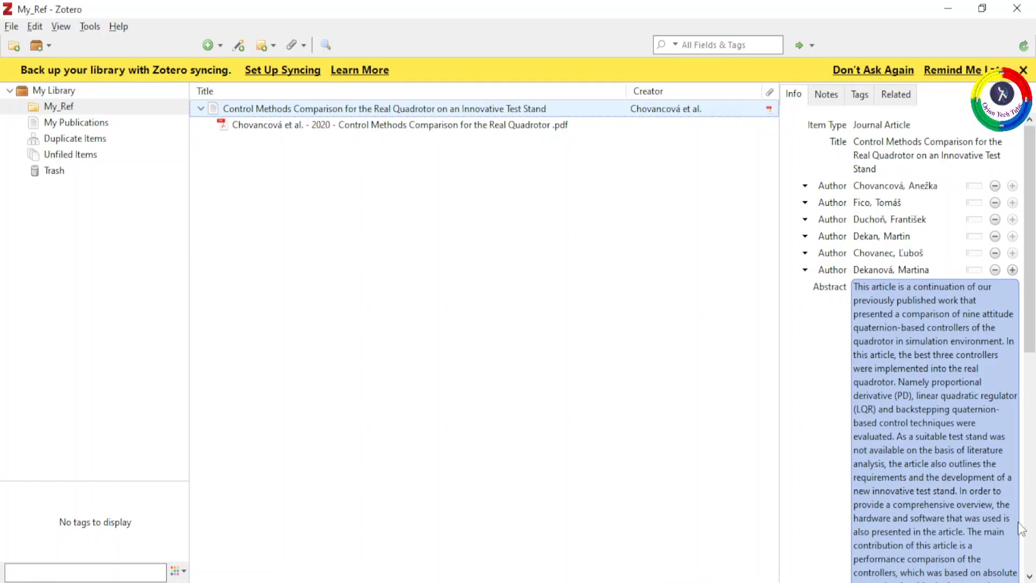
scroll(down, 3)
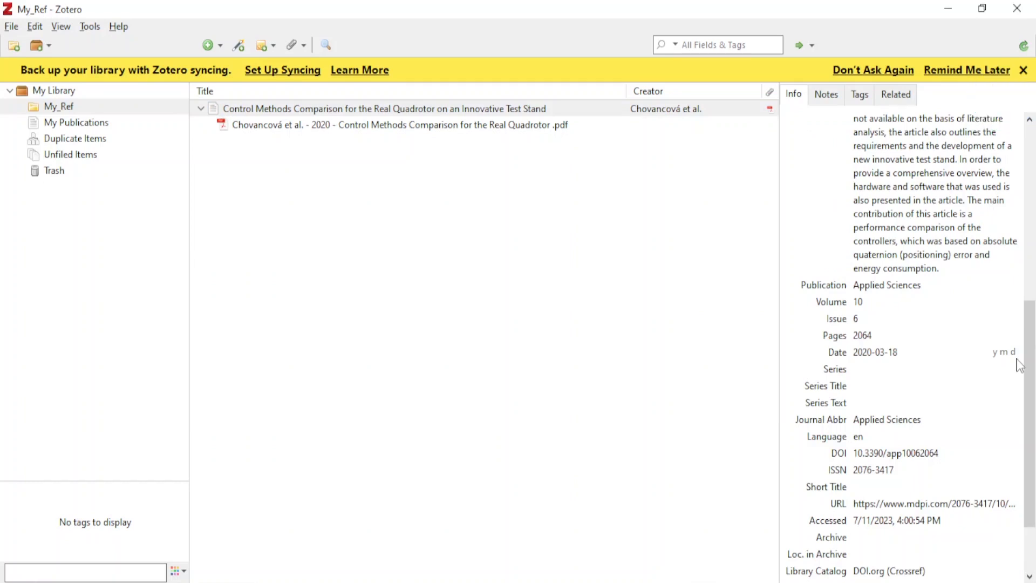
click(876, 352)
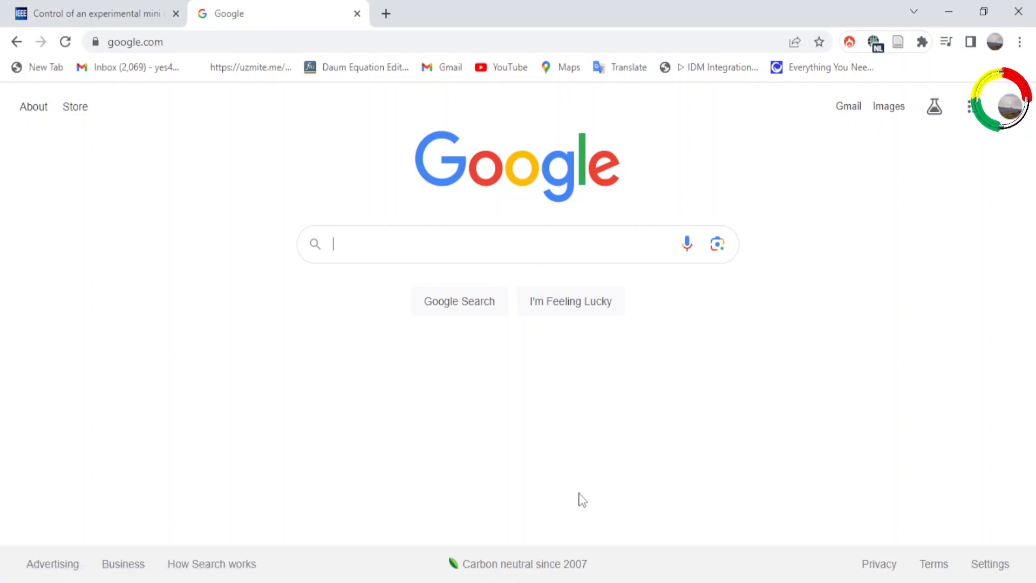
- Save the IEEE paper 'Control of an experimental mini quad-rotor UAV' into My_Ref via Zotero Connector
click(272, 13)
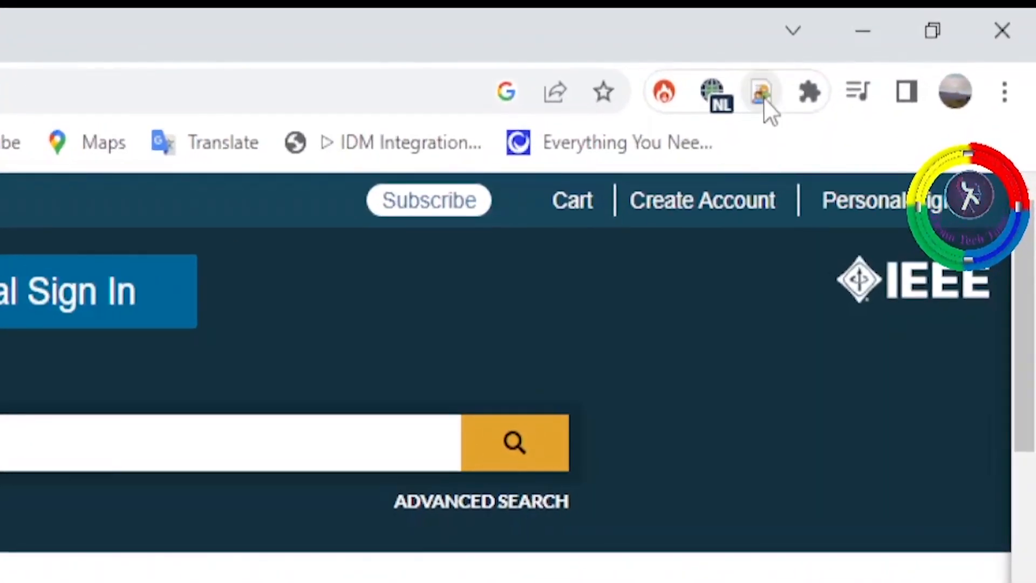
click(761, 92)
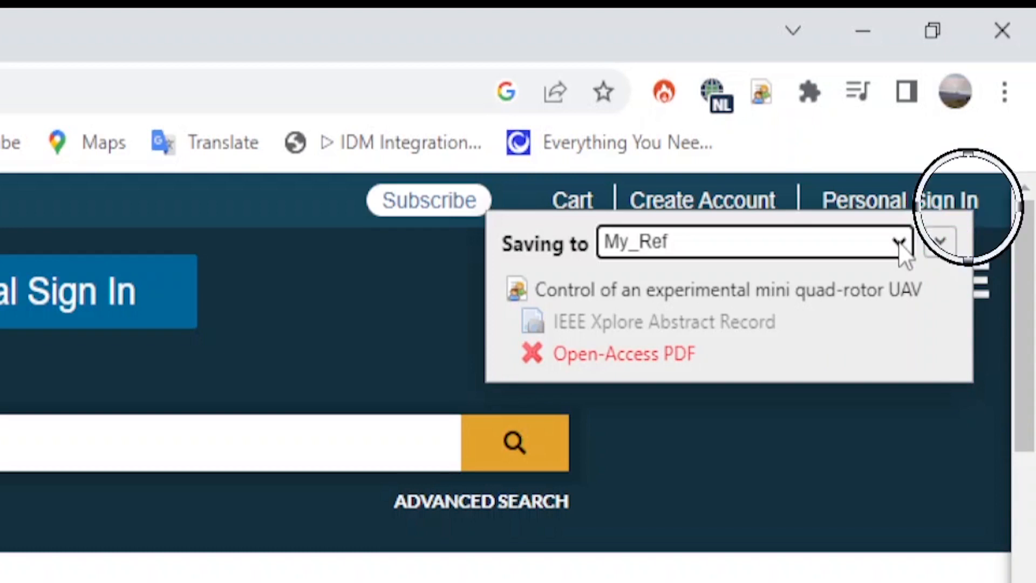
click(897, 246)
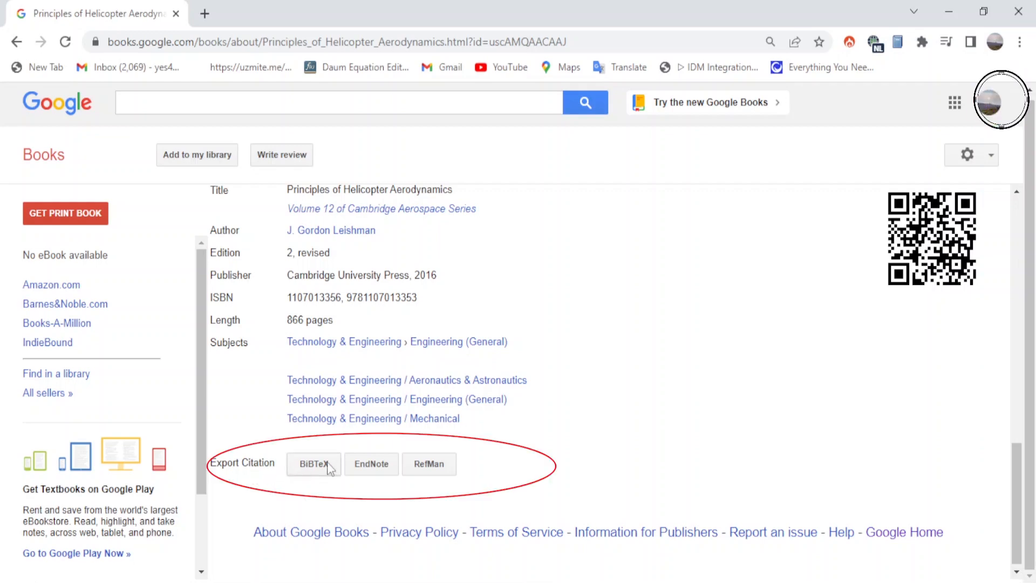
- Import Leishman's 'Principles of Helicopter Aerodynamics' into My_Ref through its Google Books BibTeX export
click(313, 465)
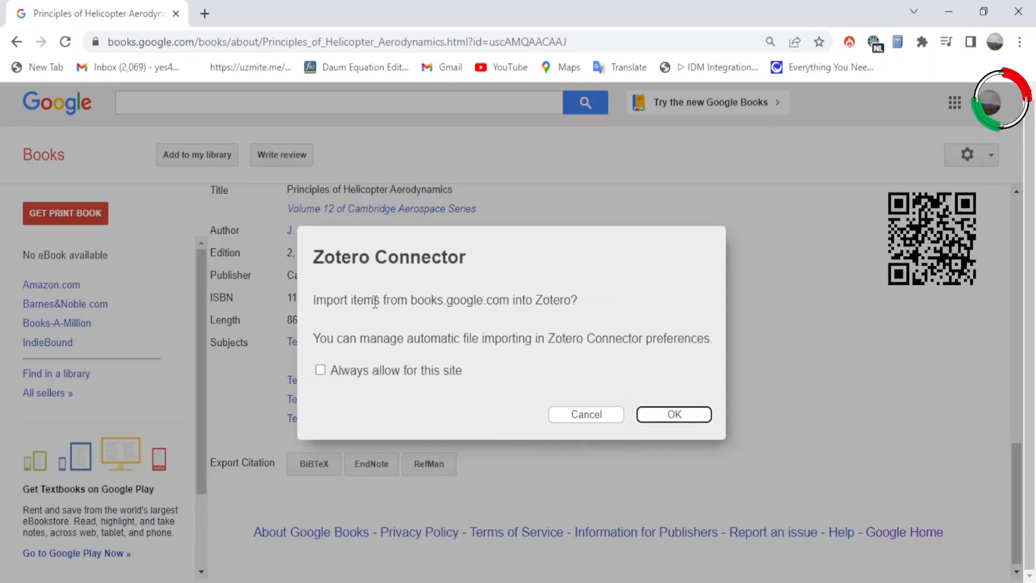
click(675, 414)
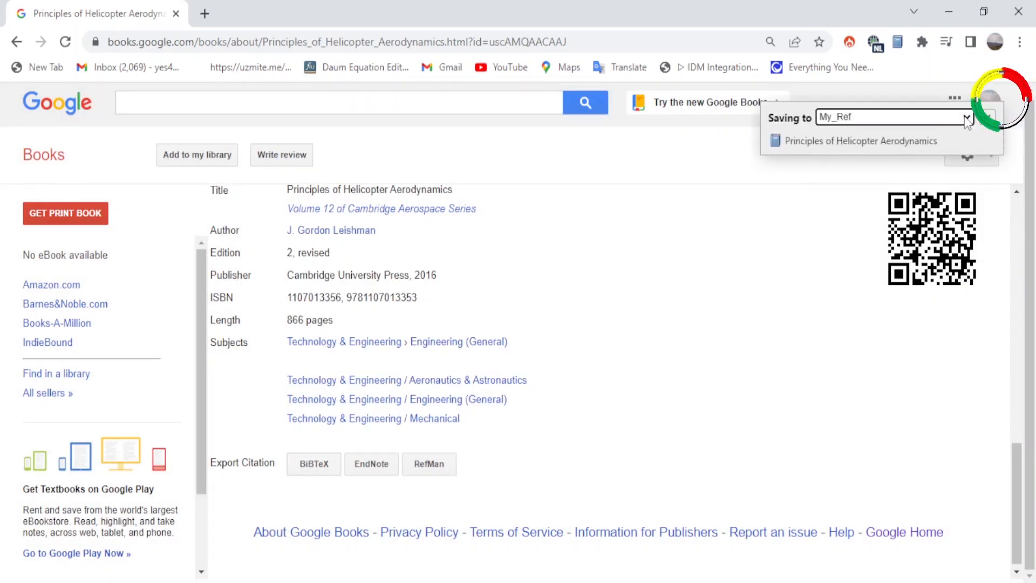
click(967, 118)
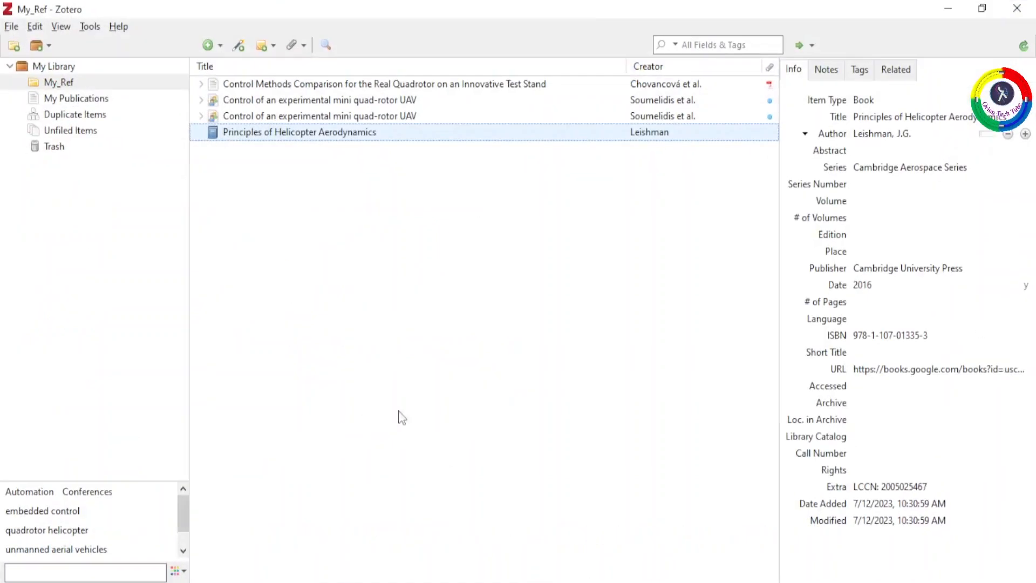
mouse_move(276, 213)
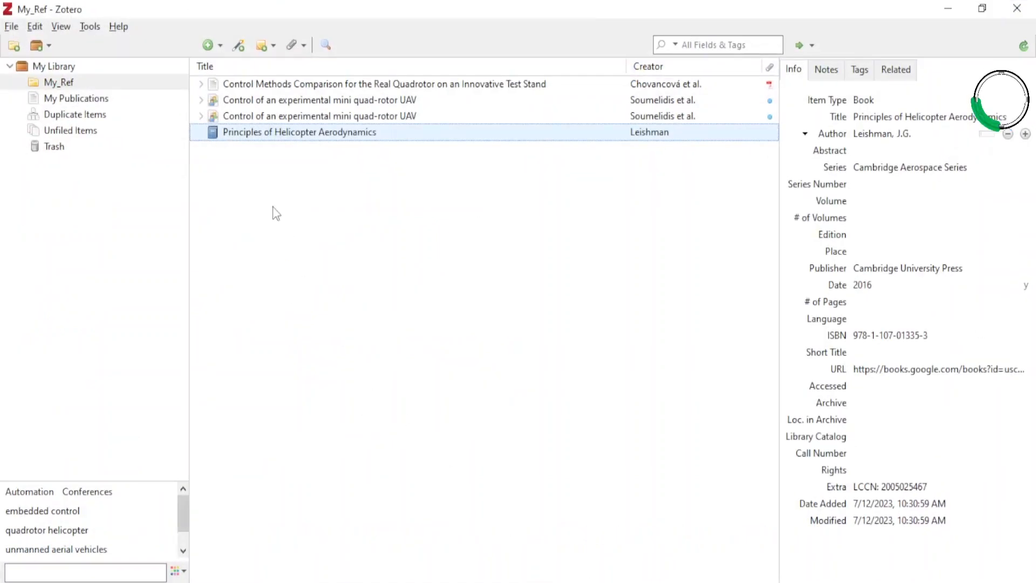
click(320, 115)
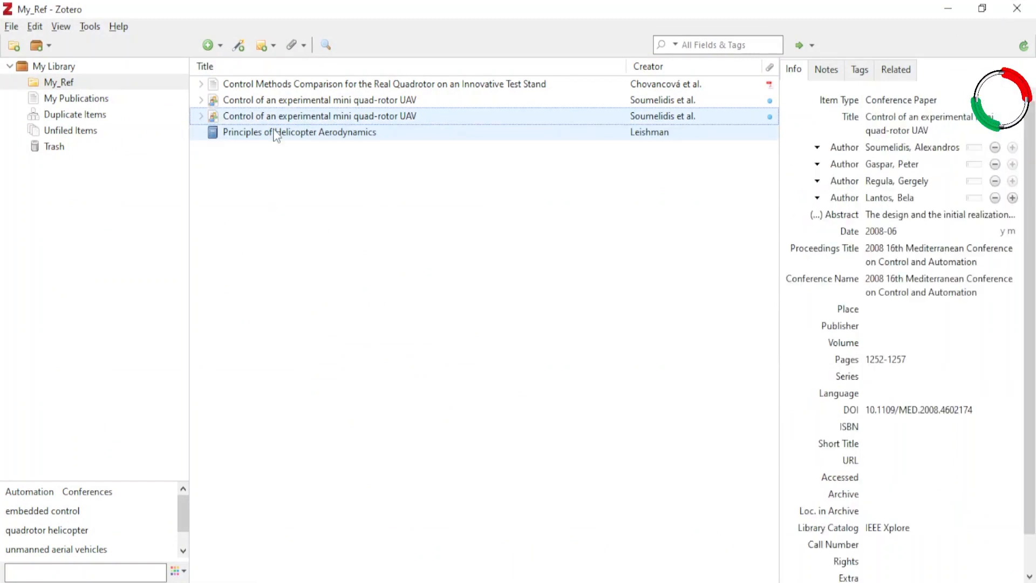
click(301, 132)
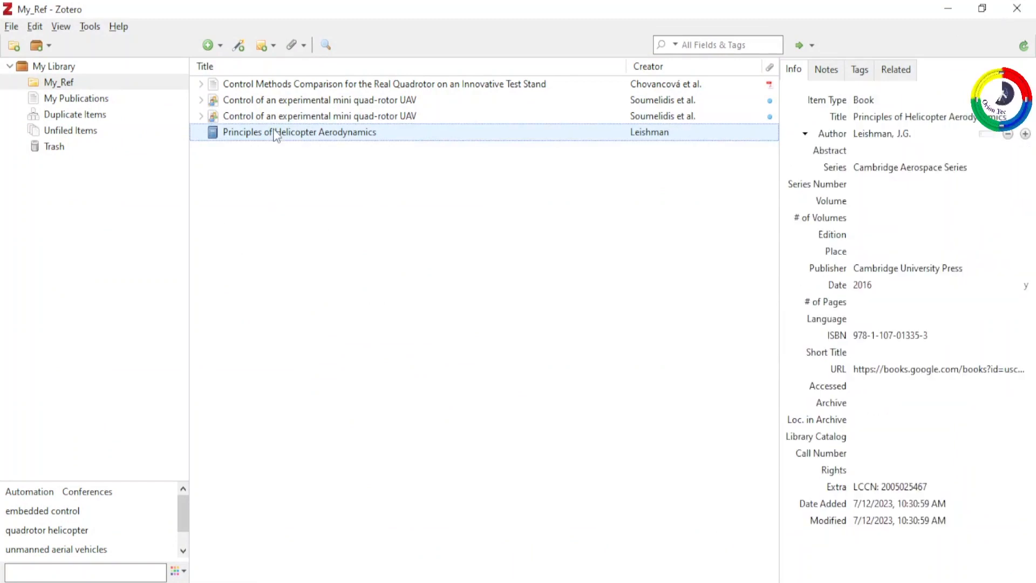
mouse_move(959, 91)
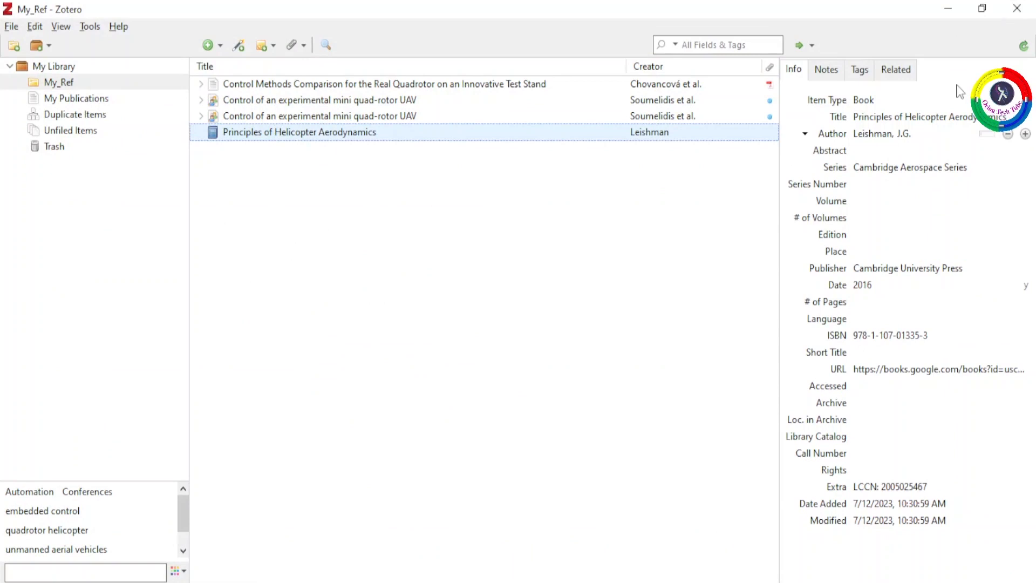
click(940, 201)
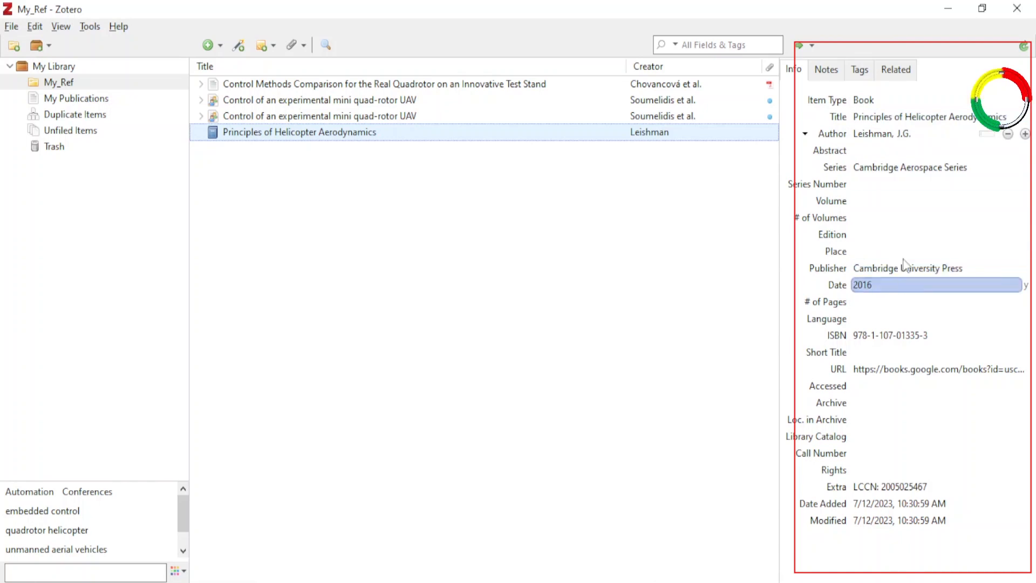
click(936, 184)
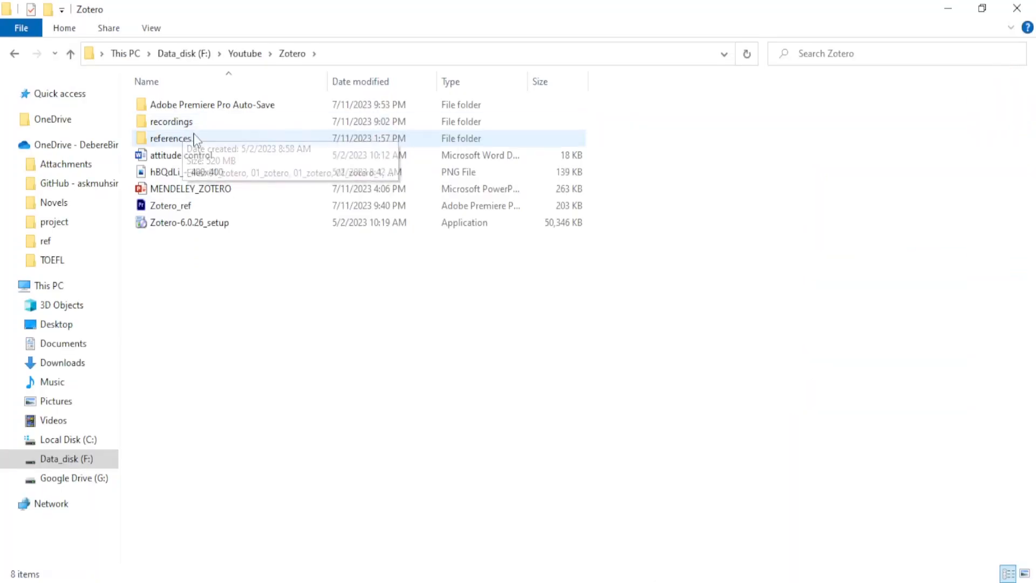
- Open the references folder under Data_disk > Youtube > Zotero
double_click(171, 138)
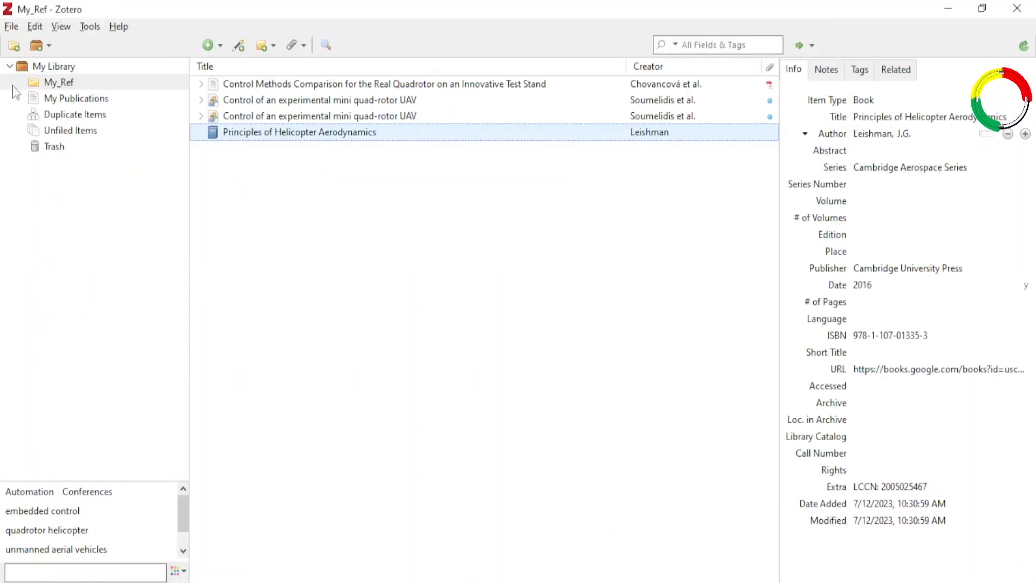
- Import the Principles_of_Helicopter_Aerodynamics BibTeX file with default options into its own new collection
click(12, 26)
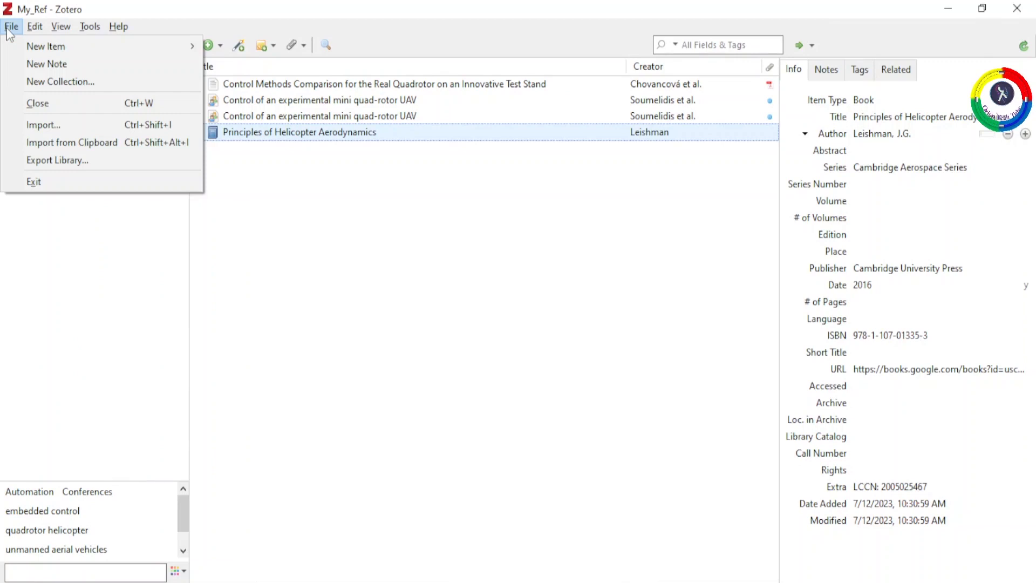
click(42, 125)
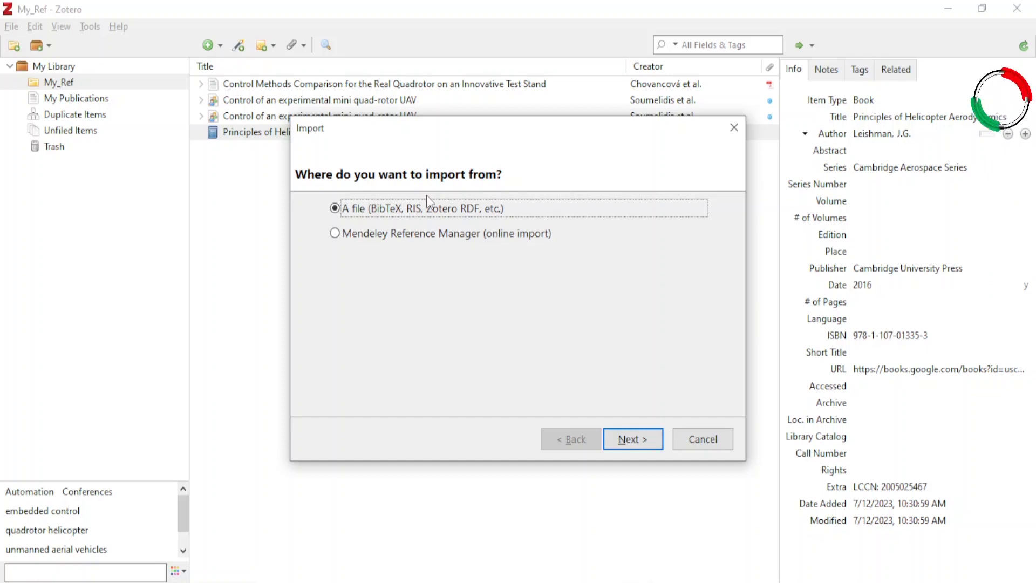
click(633, 439)
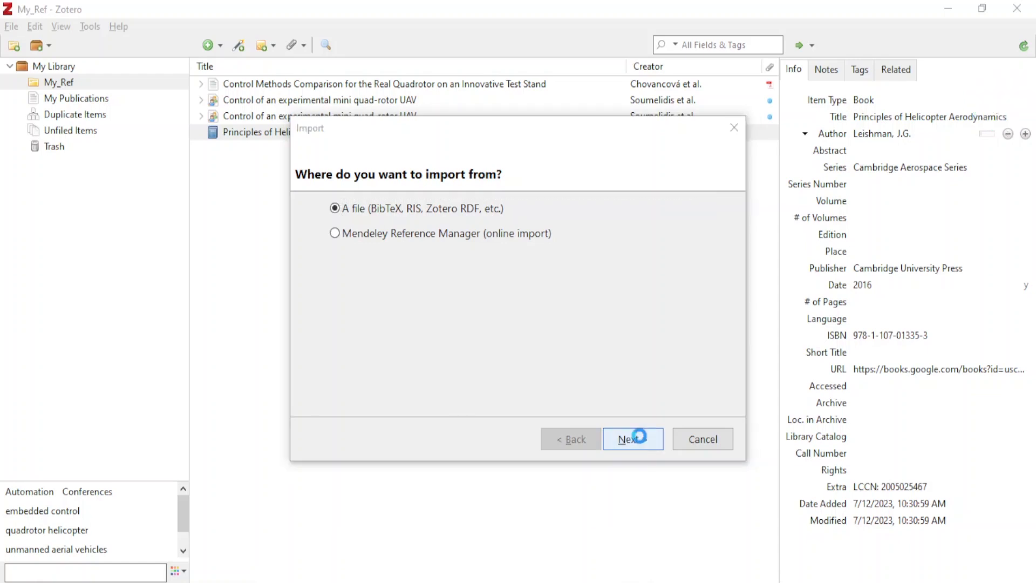
click(633, 439)
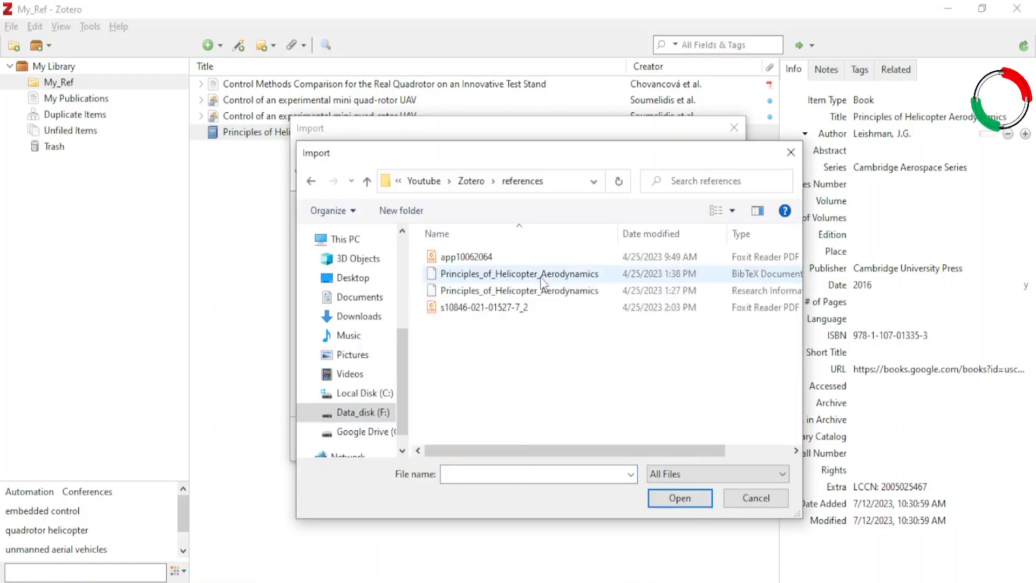
click(519, 274)
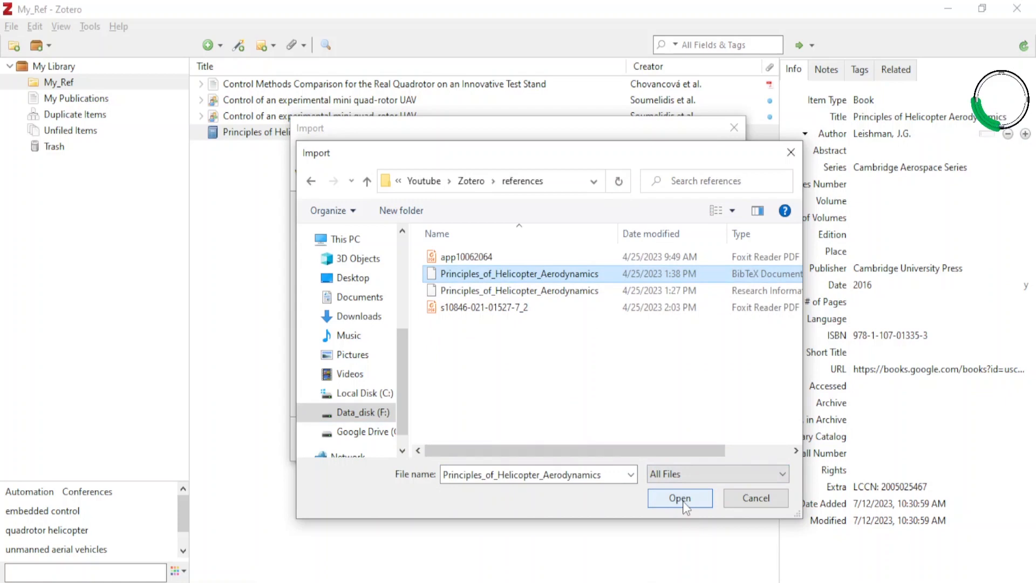
click(680, 498)
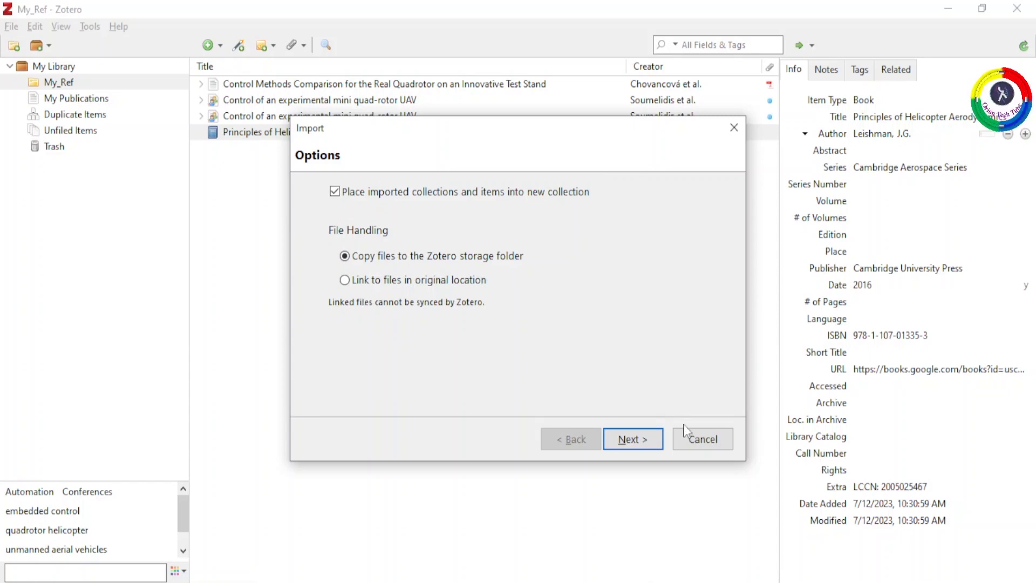
click(633, 439)
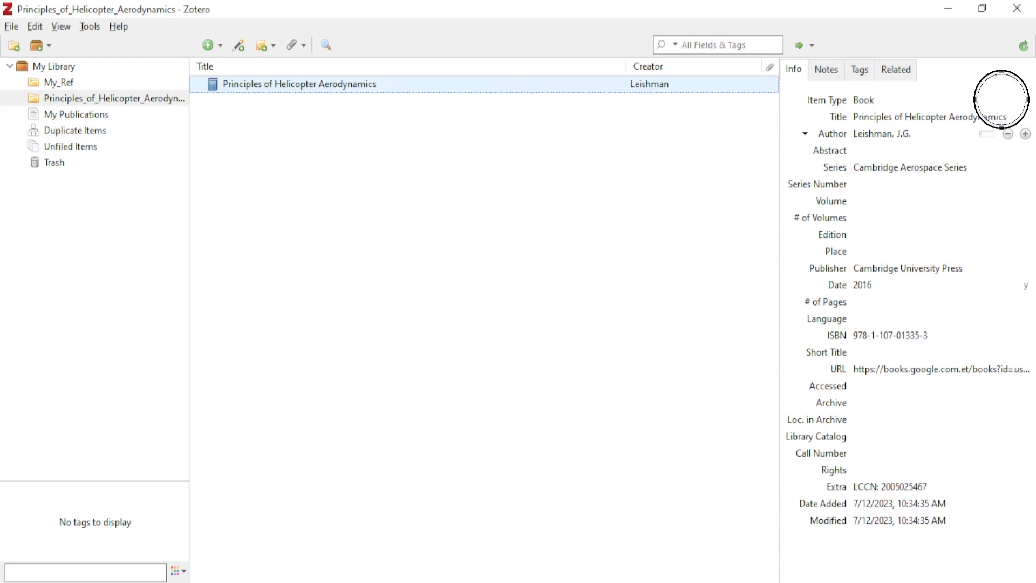
- In My_Ref, add a journal article titled 'A Review of Quadrotor Unmanned Aerial Vehicles…'
click(57, 82)
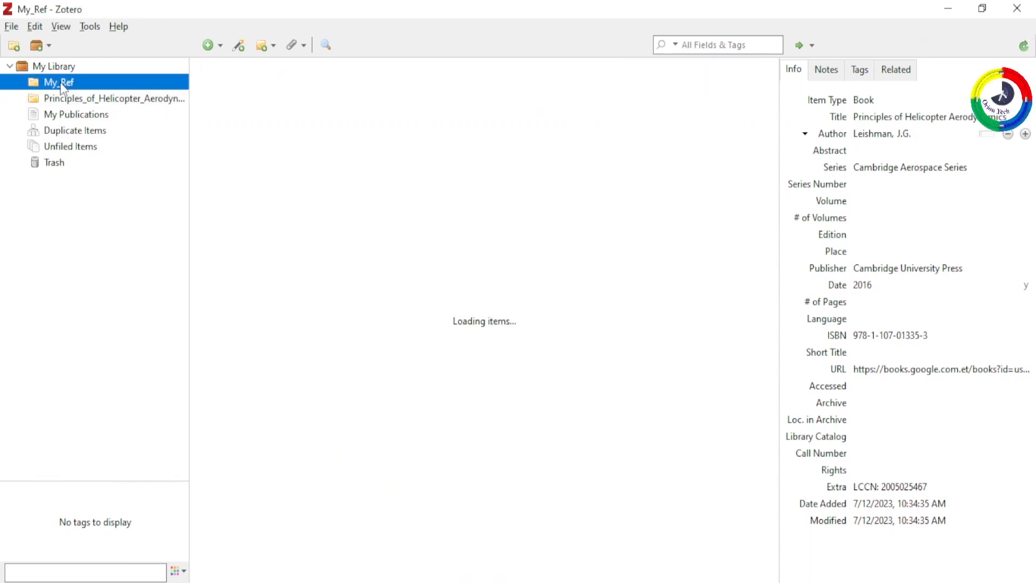
click(56, 82)
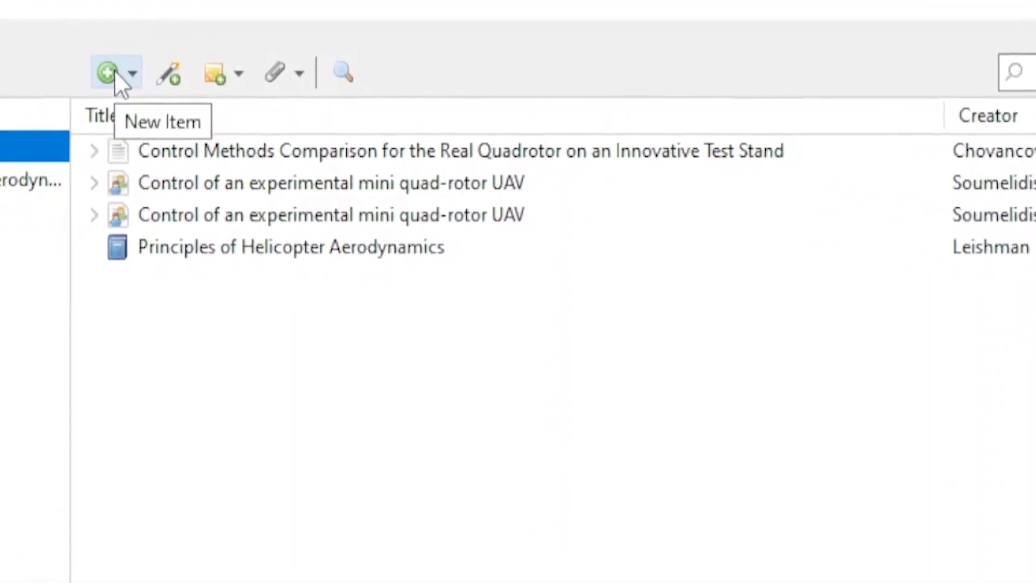
click(132, 74)
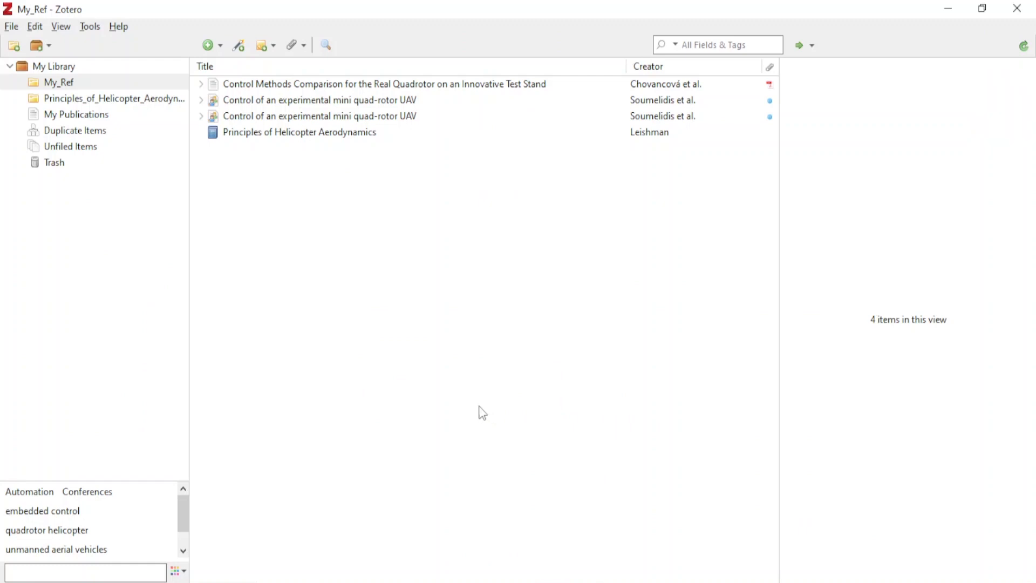
click(207, 45)
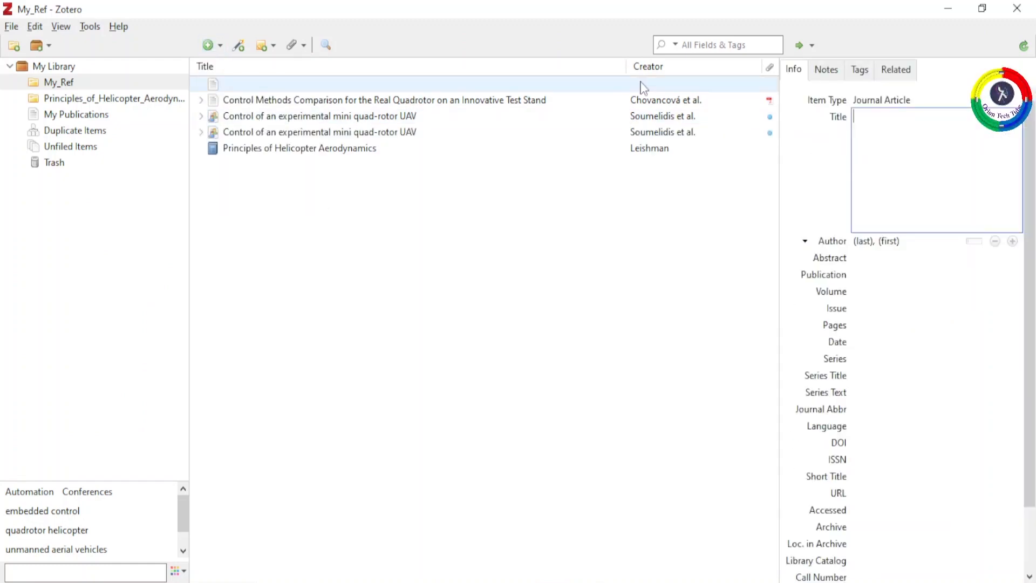
text(A Review of Quadrotor Unmanned Aerial Vehicles: Applications, Architectural Design and Control Algorithms)
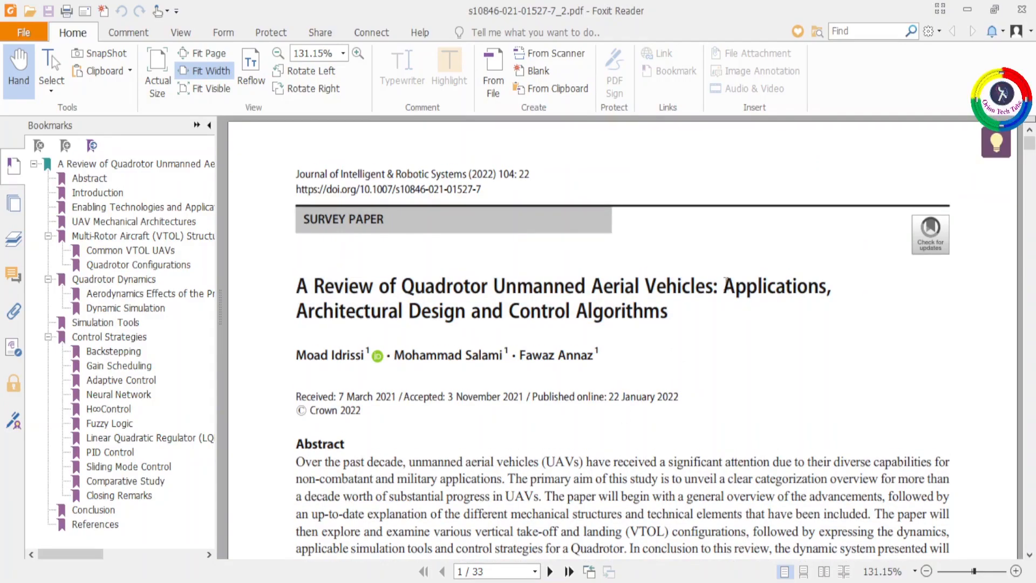
drag(295, 189, 483, 189)
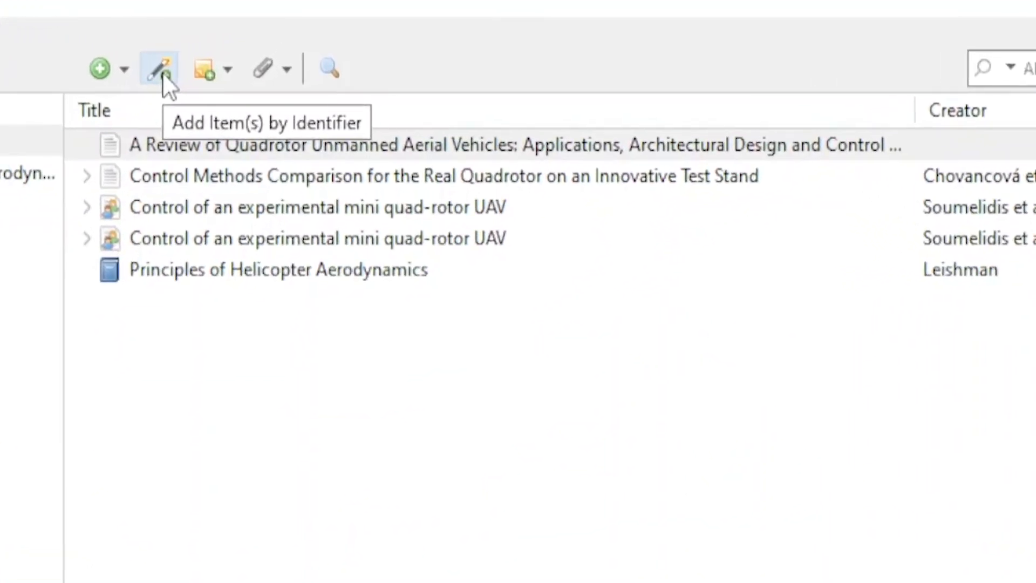
click(156, 67)
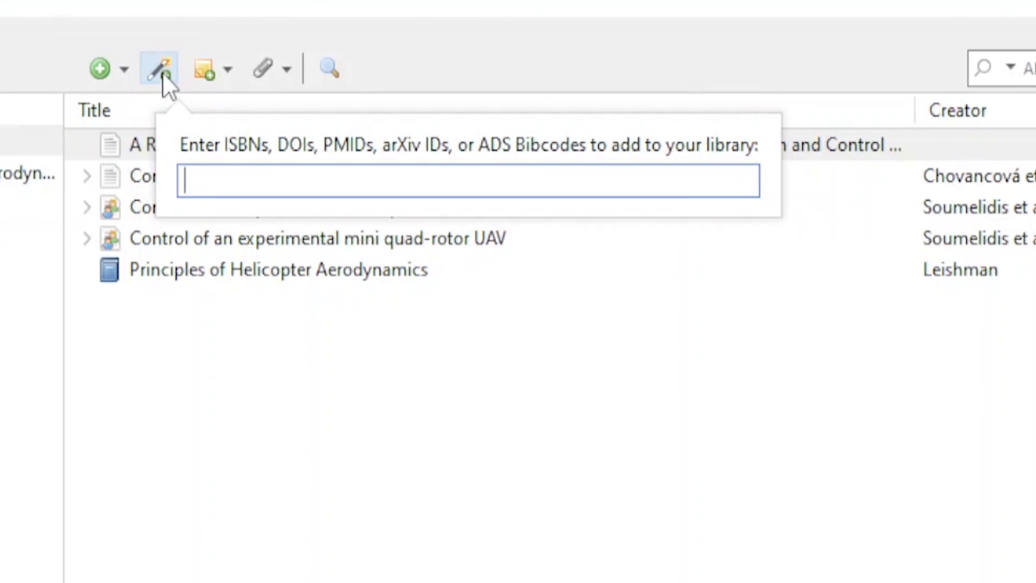
text(https://doi.org/10.1007/s10846-021-01527-7)
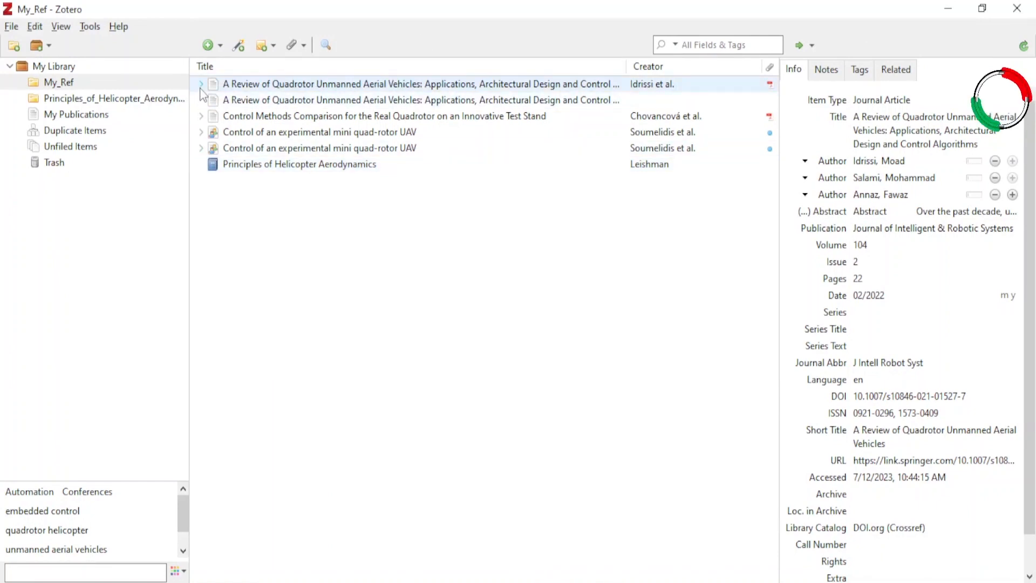
click(201, 84)
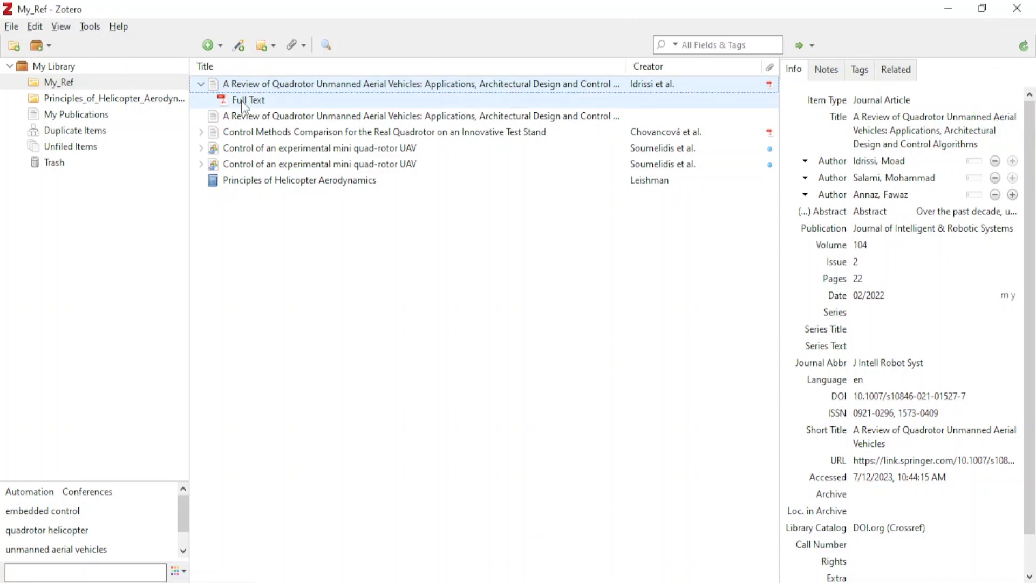
click(106, 97)
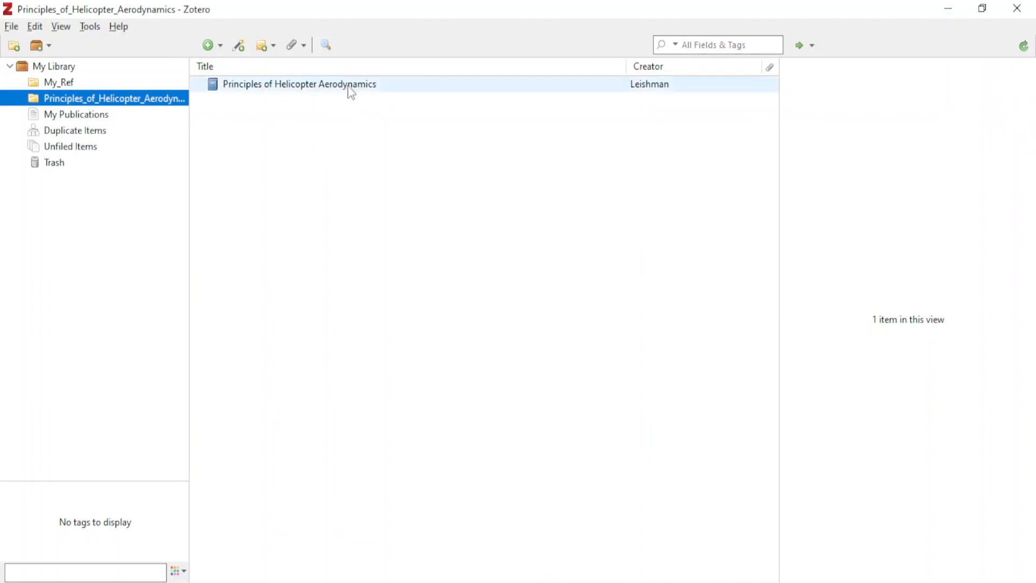
- Copy the Leishman book into My_Ref and delete the Principles_of_Helicopter_Aerodynamics collection
click(301, 84)
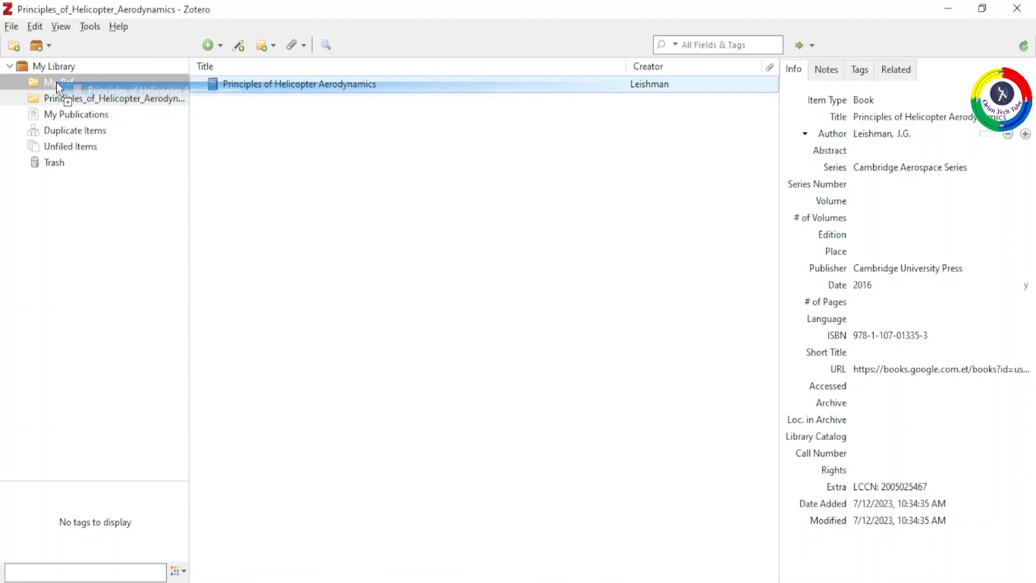
click(54, 82)
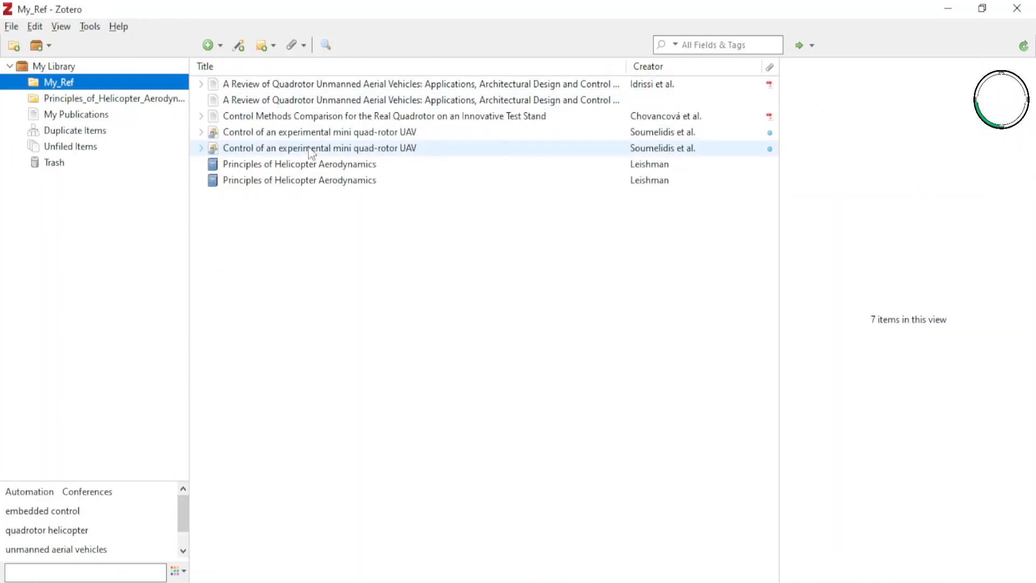
click(92, 98)
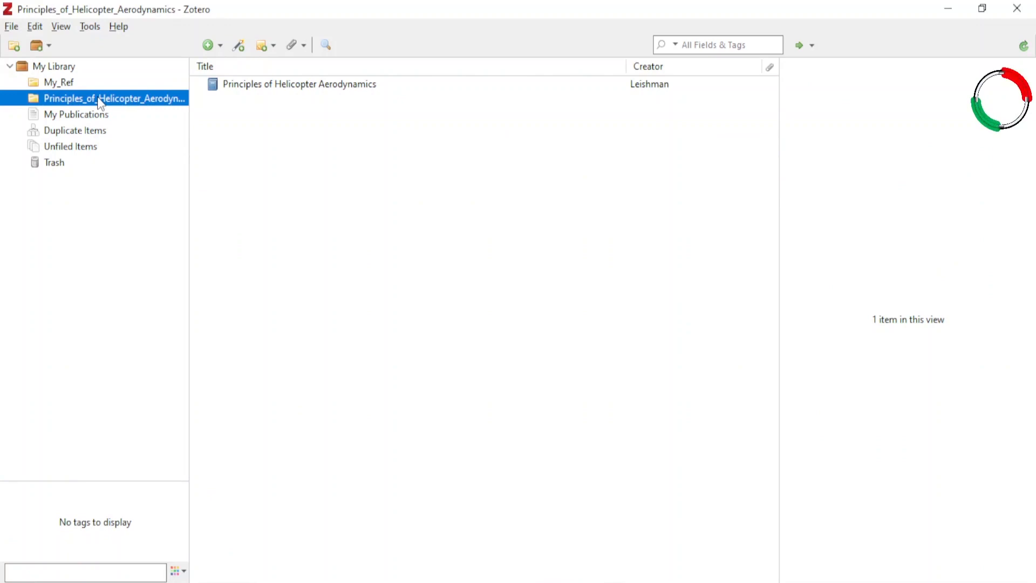
right_click(100, 98)
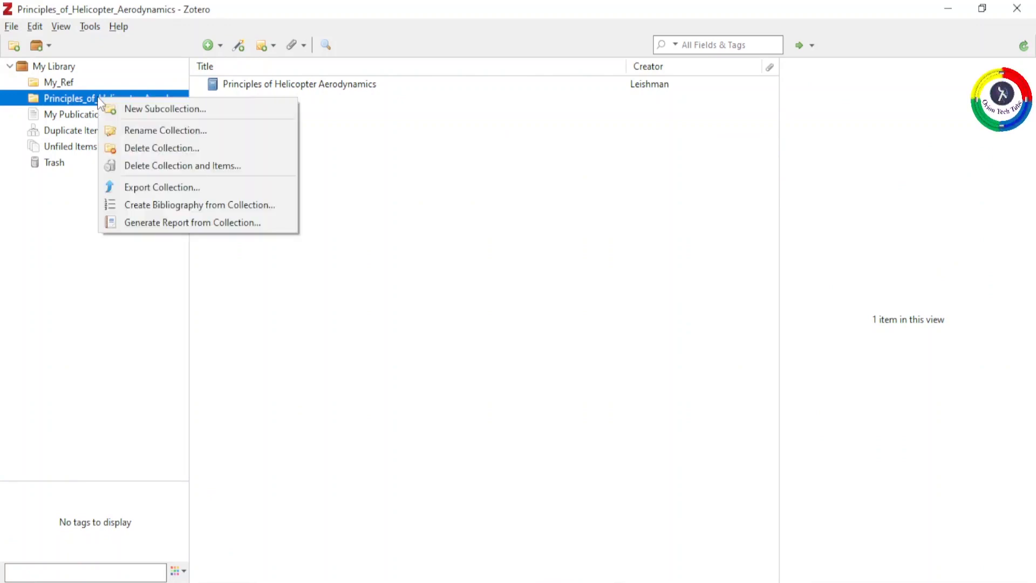
mouse_move(170, 152)
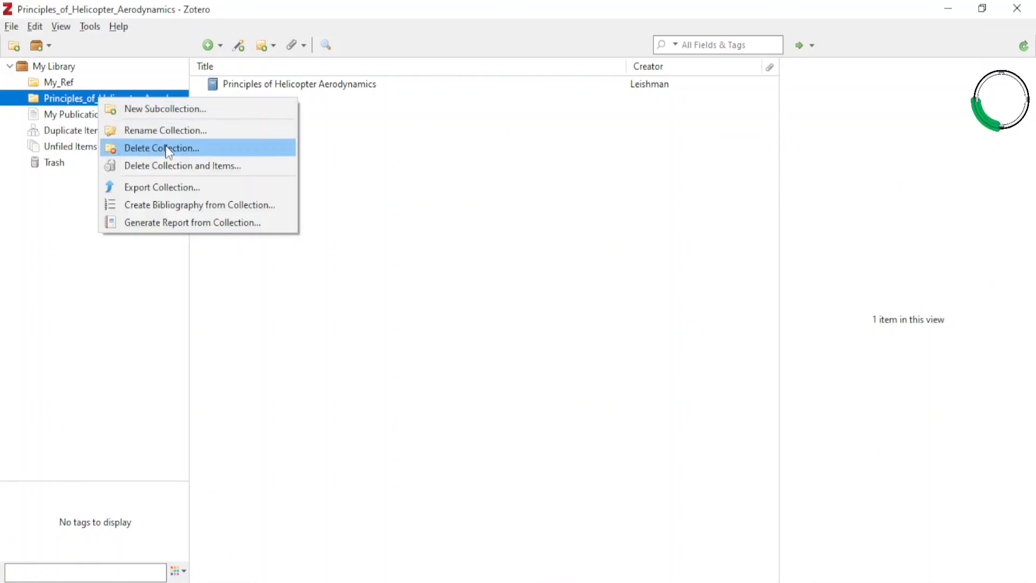
click(161, 148)
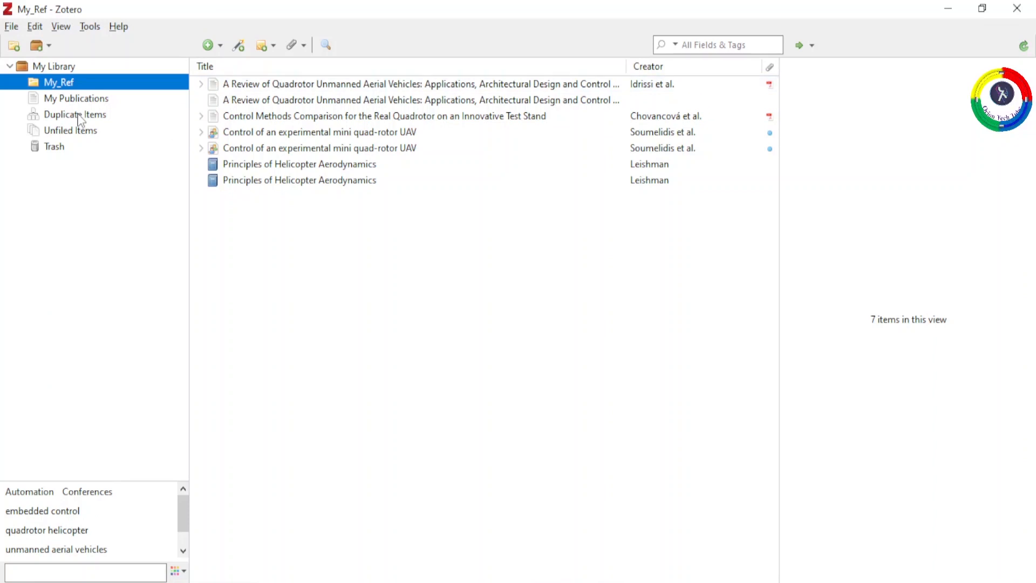
- In Duplicate Items, merge the four Leishman book copies with the 7/12/2023 10:34:35 AM version as master
click(74, 115)
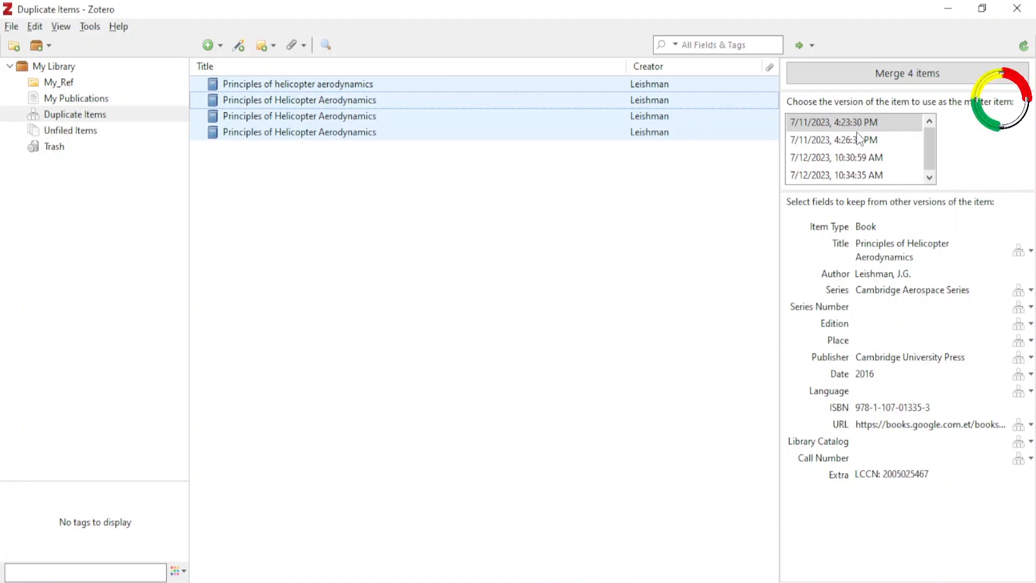
click(836, 175)
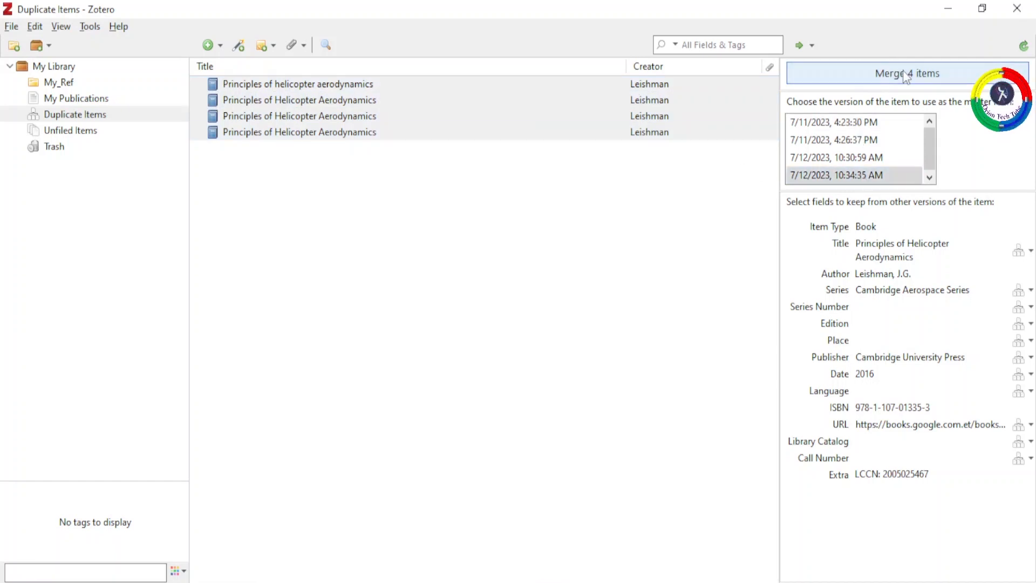
click(902, 73)
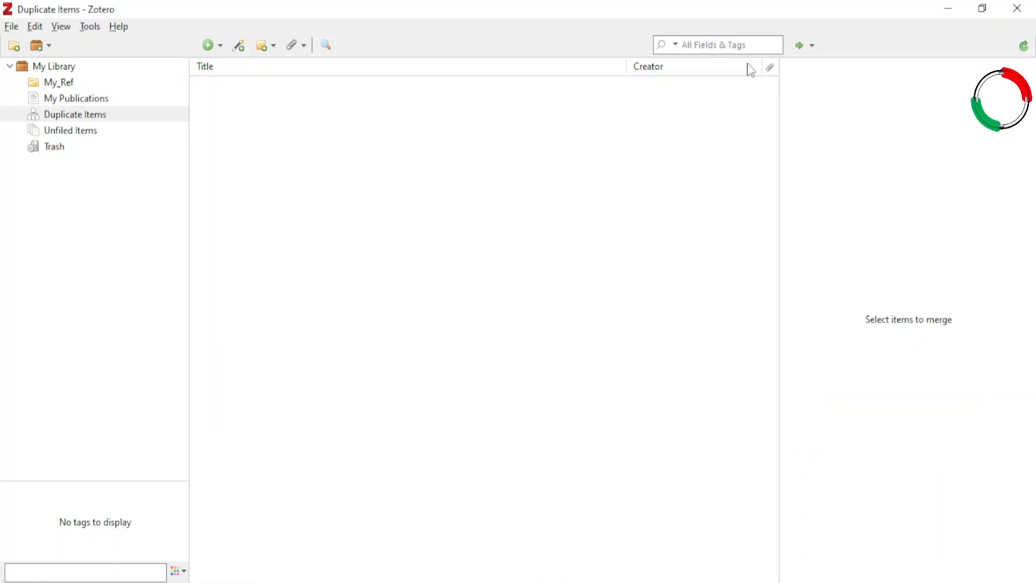
click(75, 114)
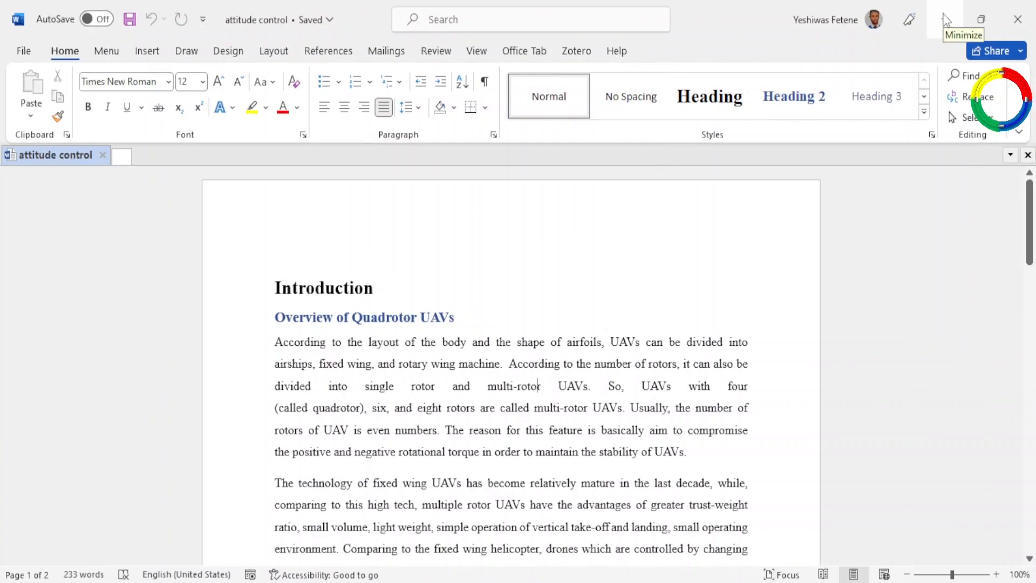
mouse_move(946, 19)
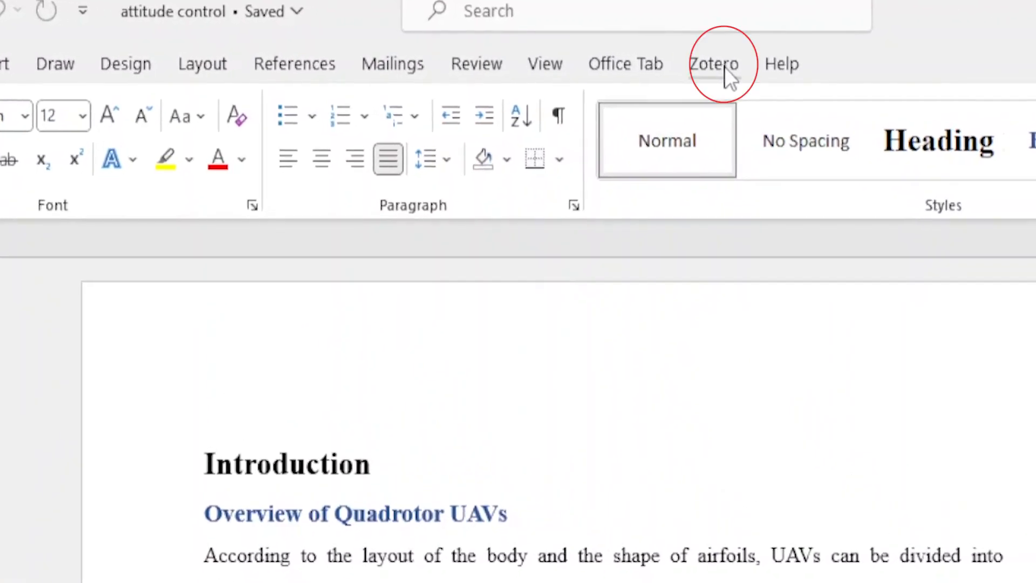
mouse_move(724, 97)
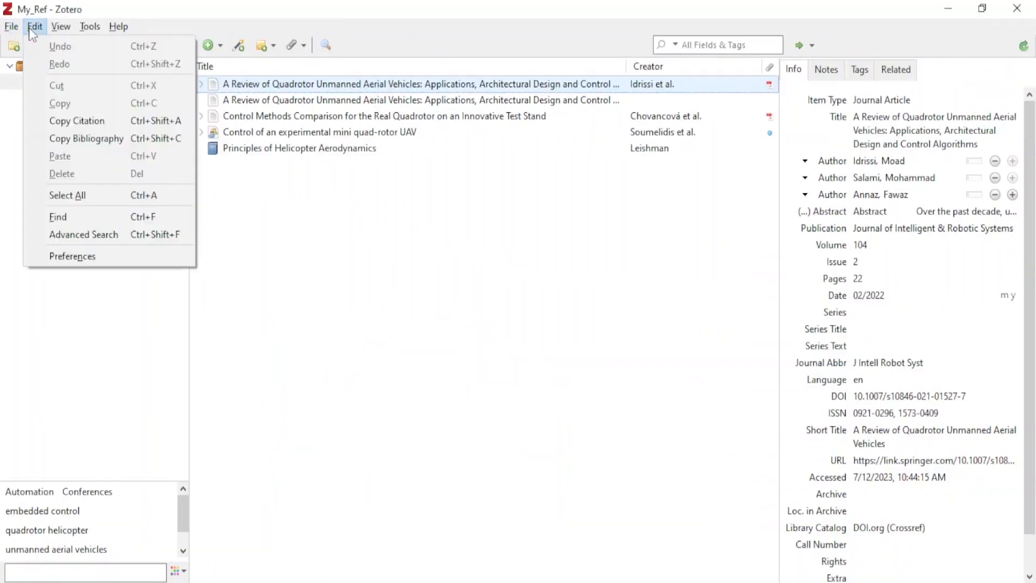
click(72, 255)
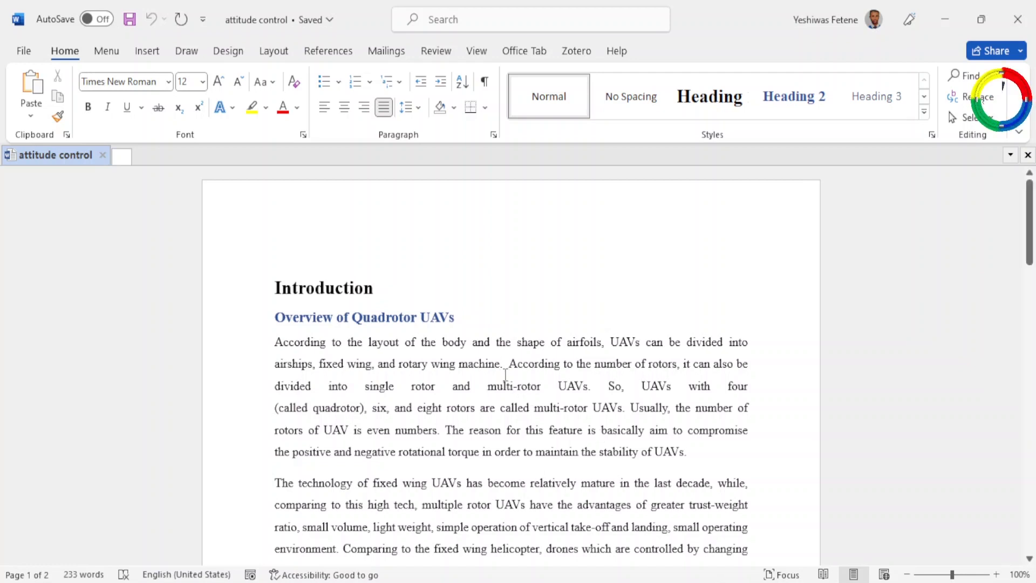
- Start a Zotero citation after 'rotary wing machine' and set the document style to IEEE
click(576, 50)
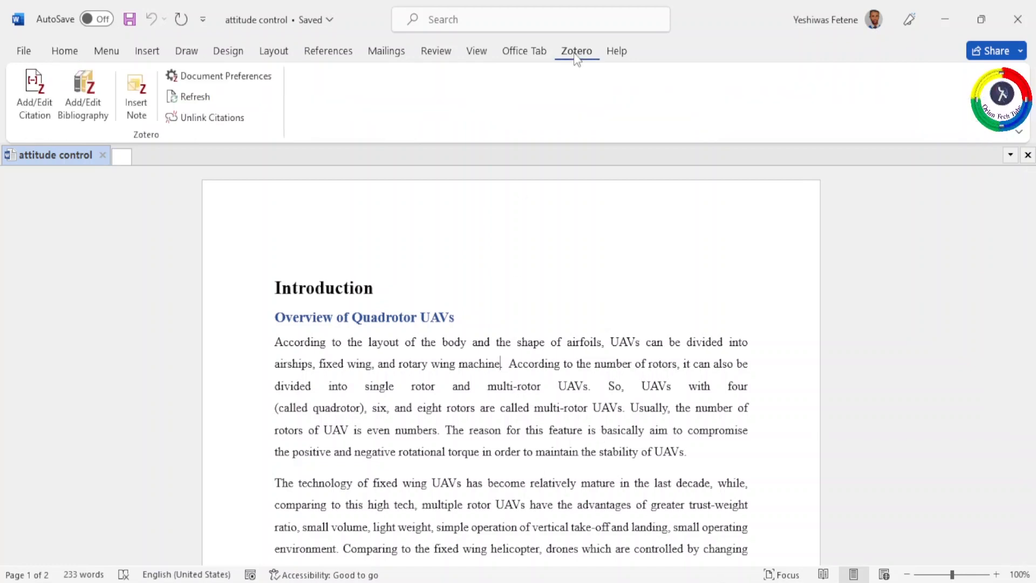
mouse_move(34, 98)
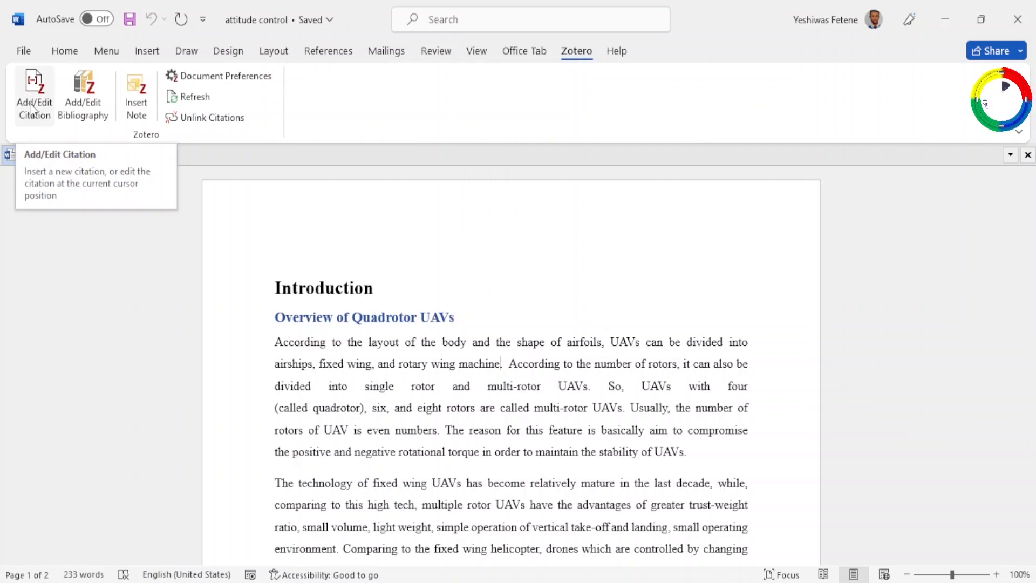
click(225, 76)
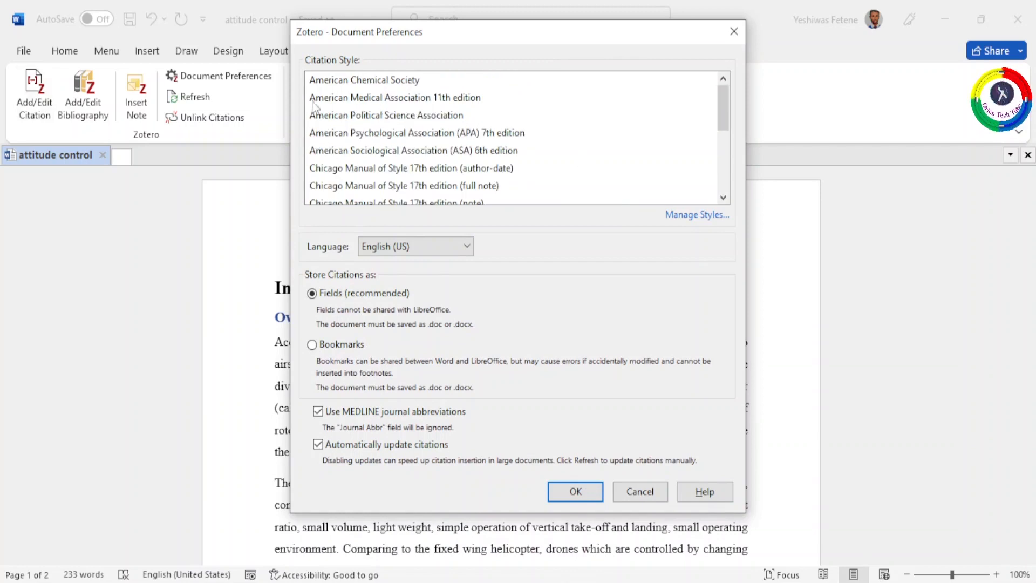
mouse_move(400, 135)
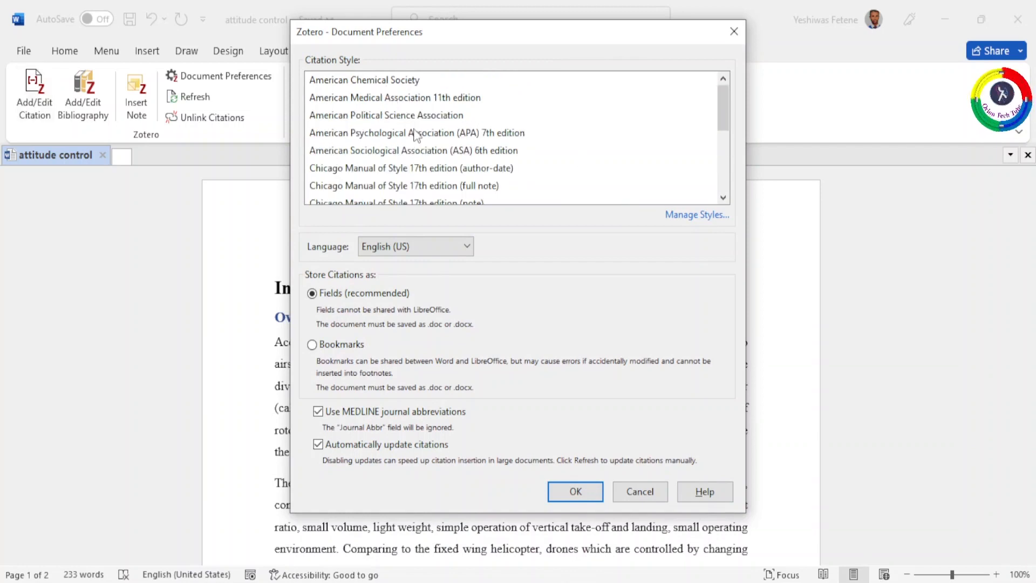
mouse_move(434, 146)
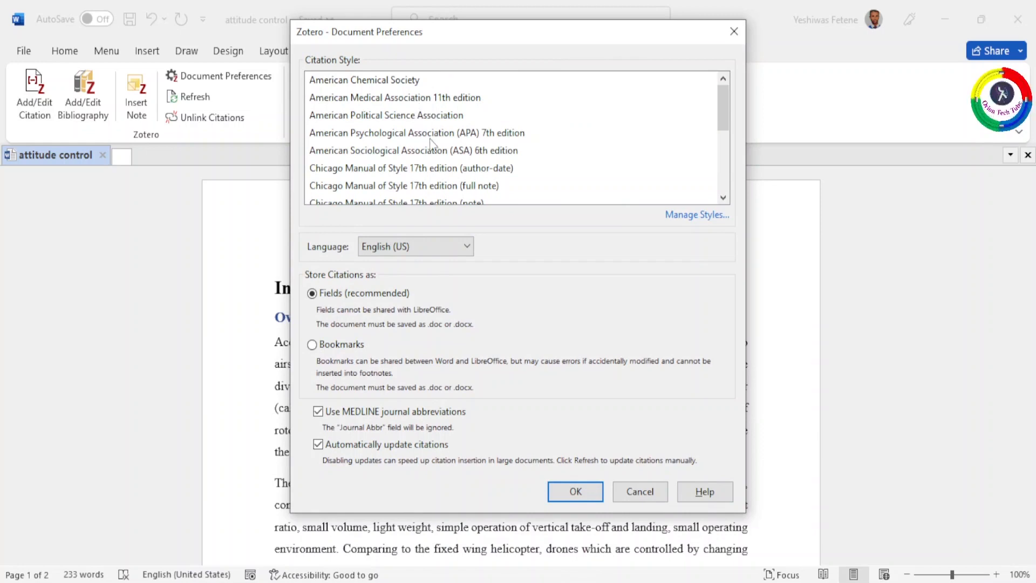
scroll(down, 3)
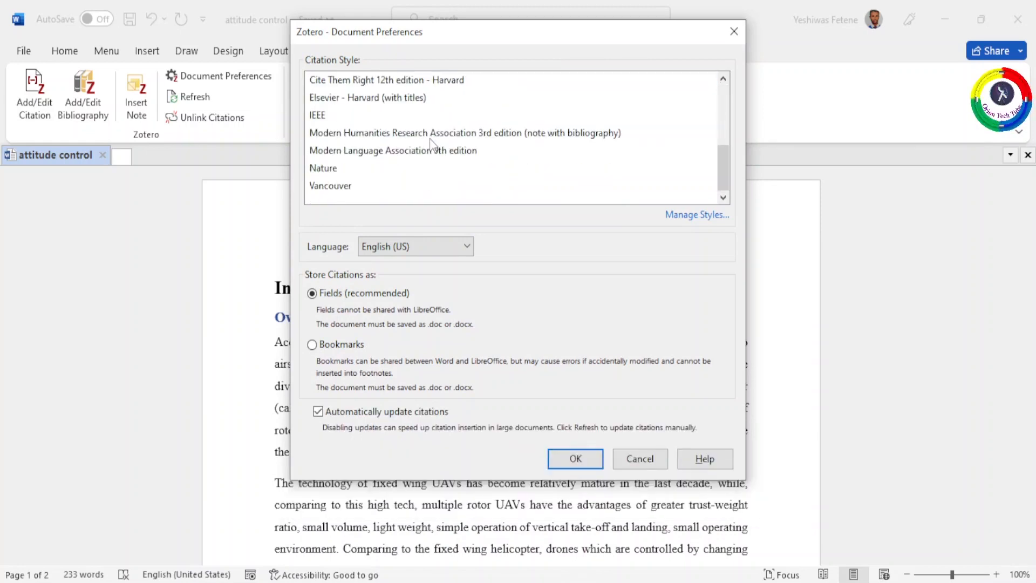
click(318, 115)
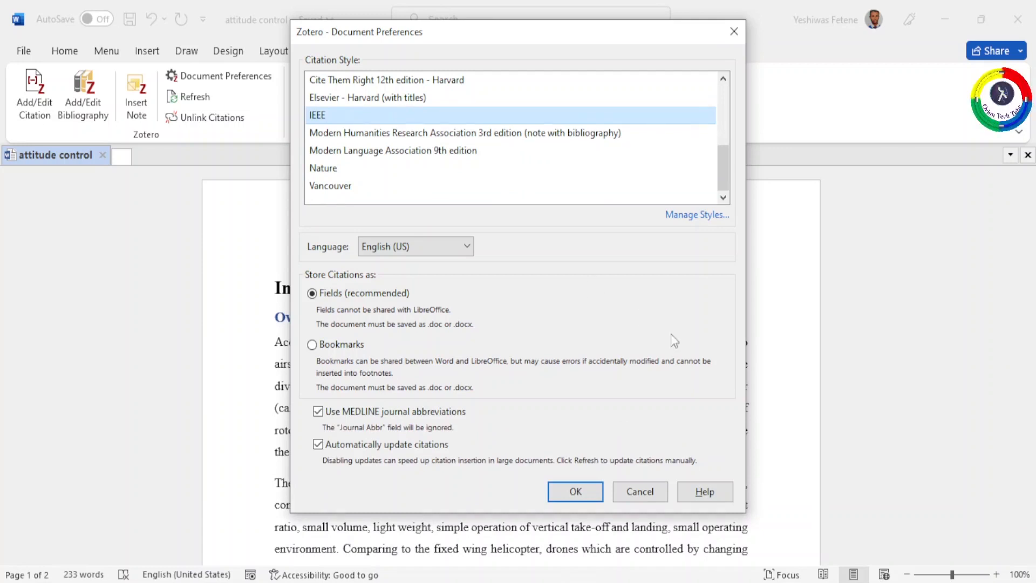
click(575, 492)
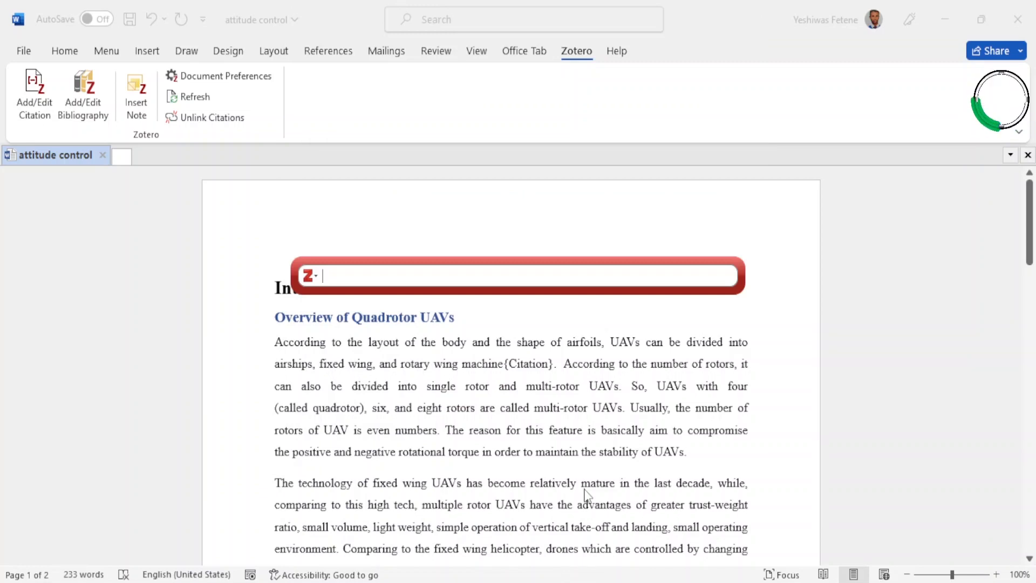
- Search 'cho' and cite the Chovancová Control Methods Comparison paper, then place the next insertion point
text(cho)
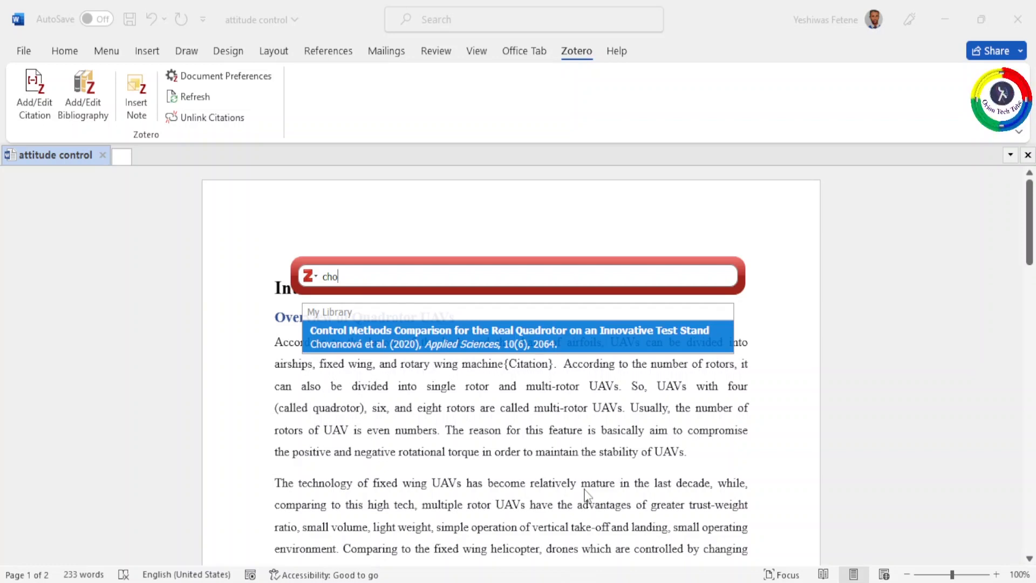
click(504, 337)
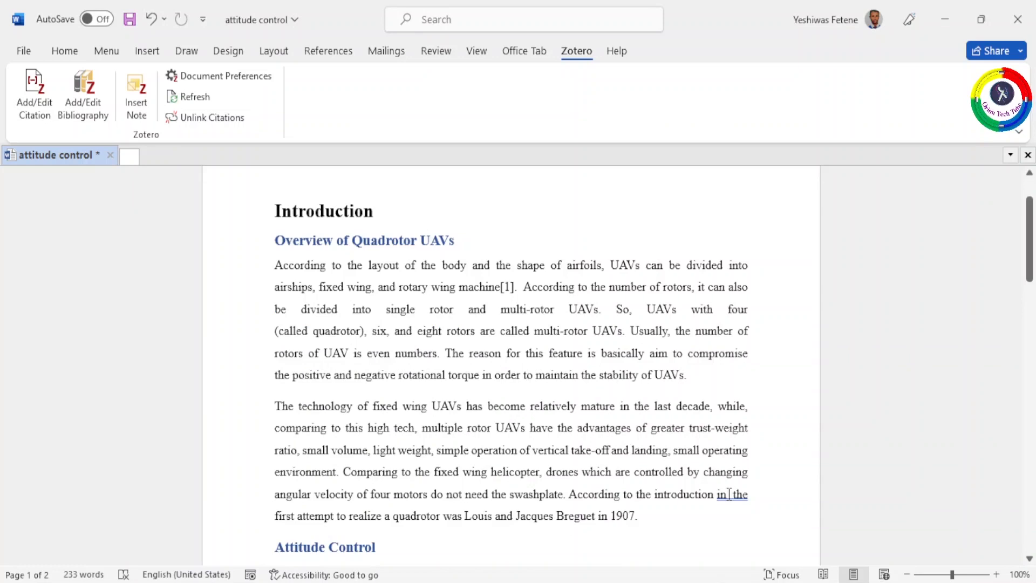
click(34, 97)
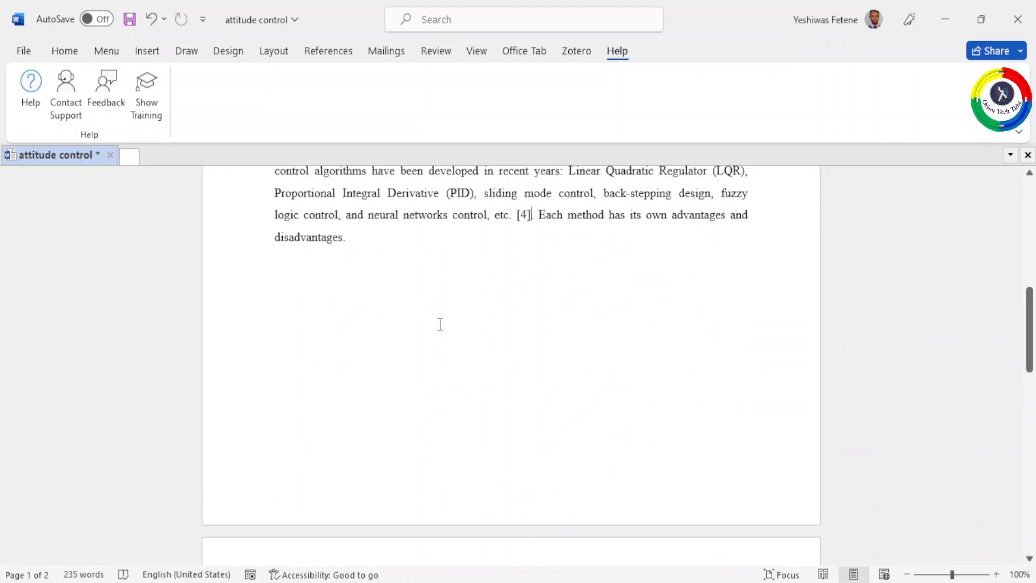
scroll(down, 3)
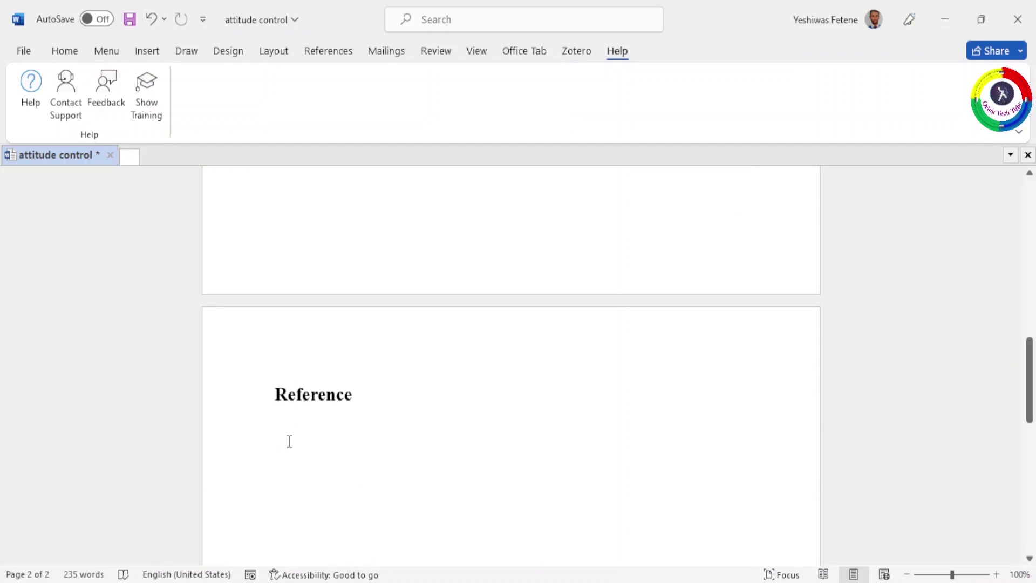
- Insert the IEEE bibliography of references [1]–[4] below the Reference heading
click(289, 442)
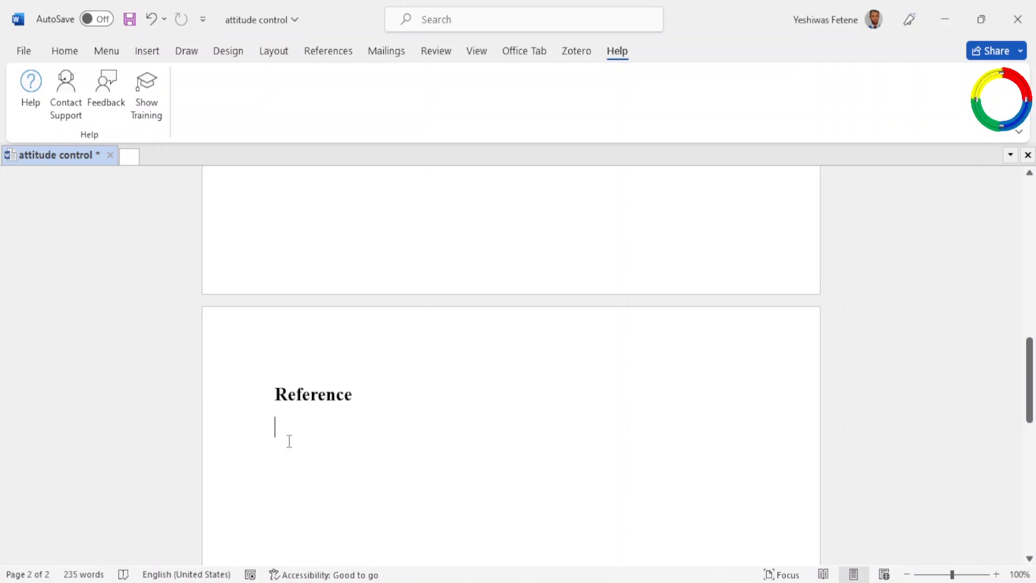
click(576, 50)
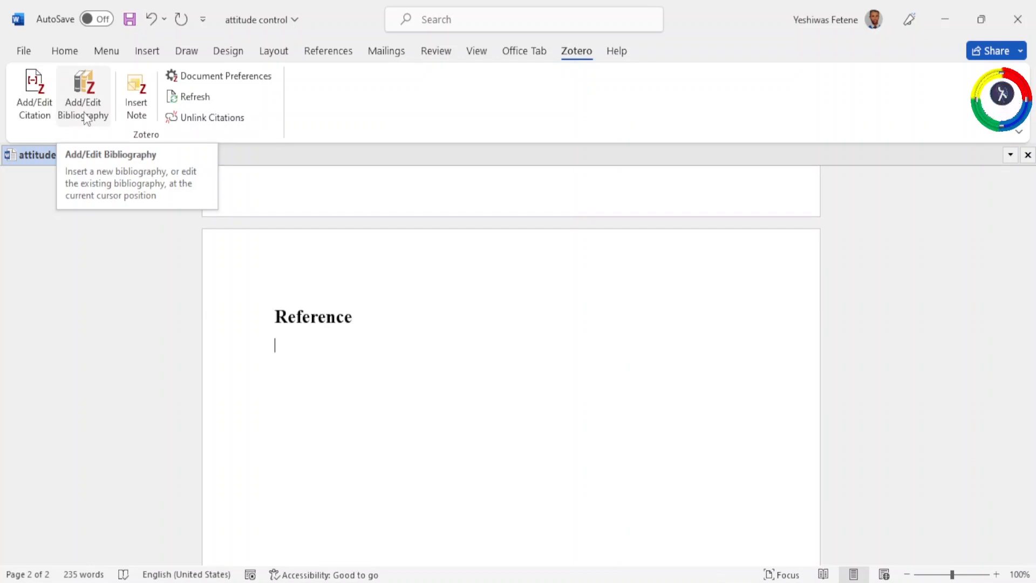
click(82, 95)
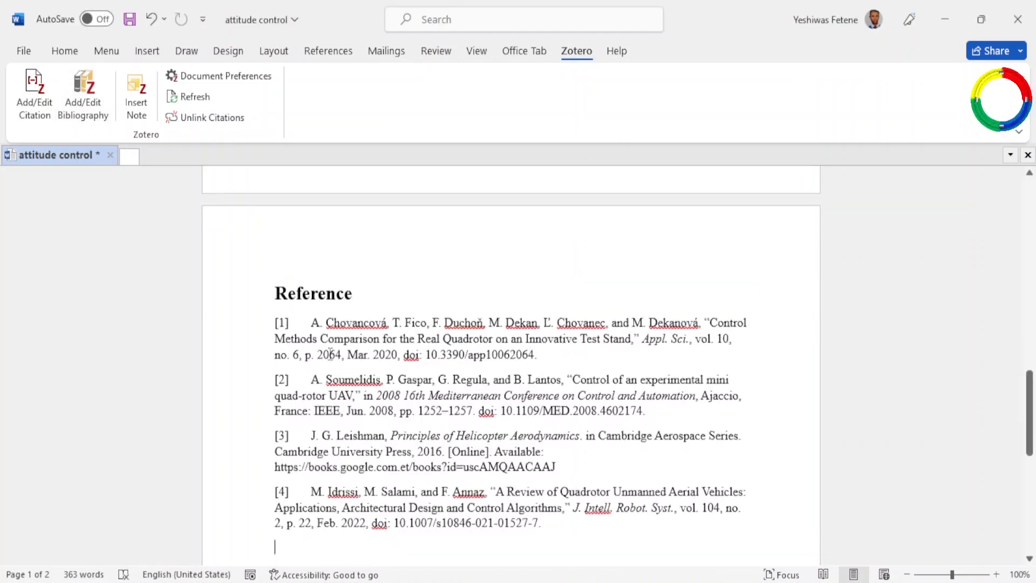